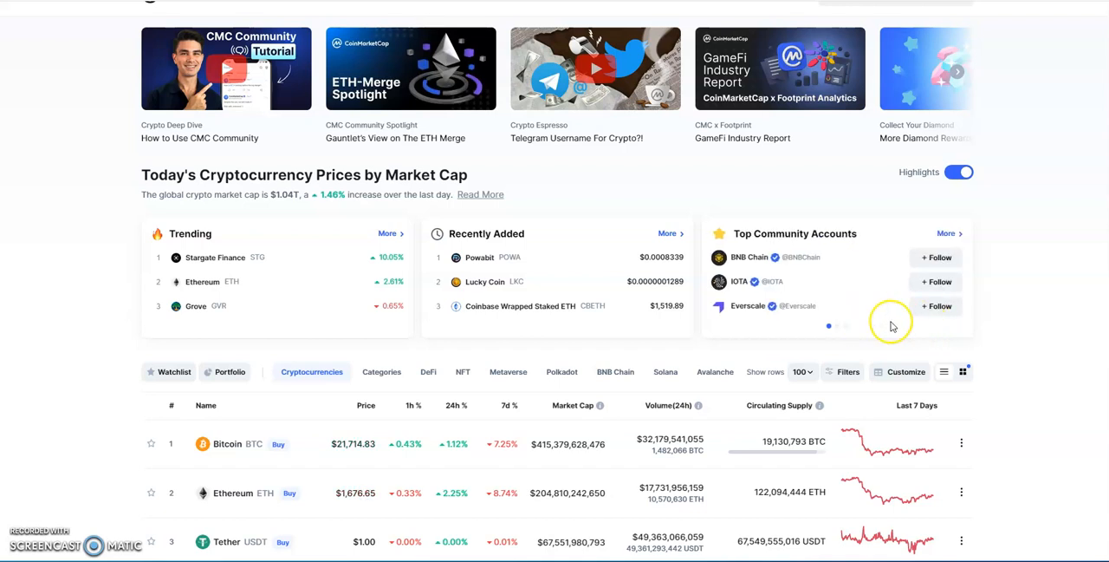
pyautogui.moveTo(1010, 286)
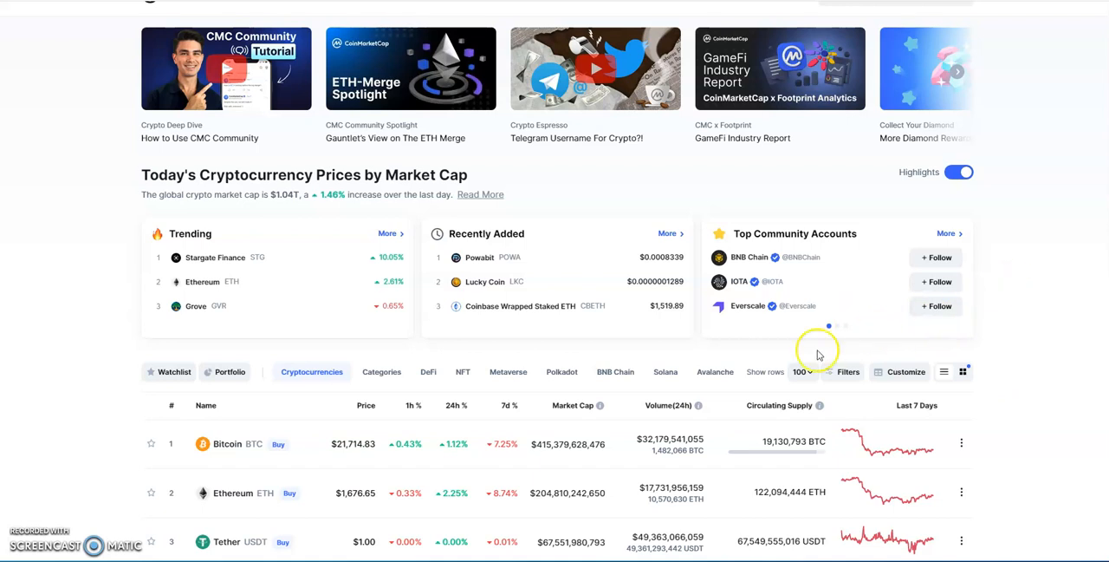
# - Glance at Discord's support-chat, then bring up FIXPAY's hourly-return investment site with its deposit calculator
pyautogui.scroll(-3)
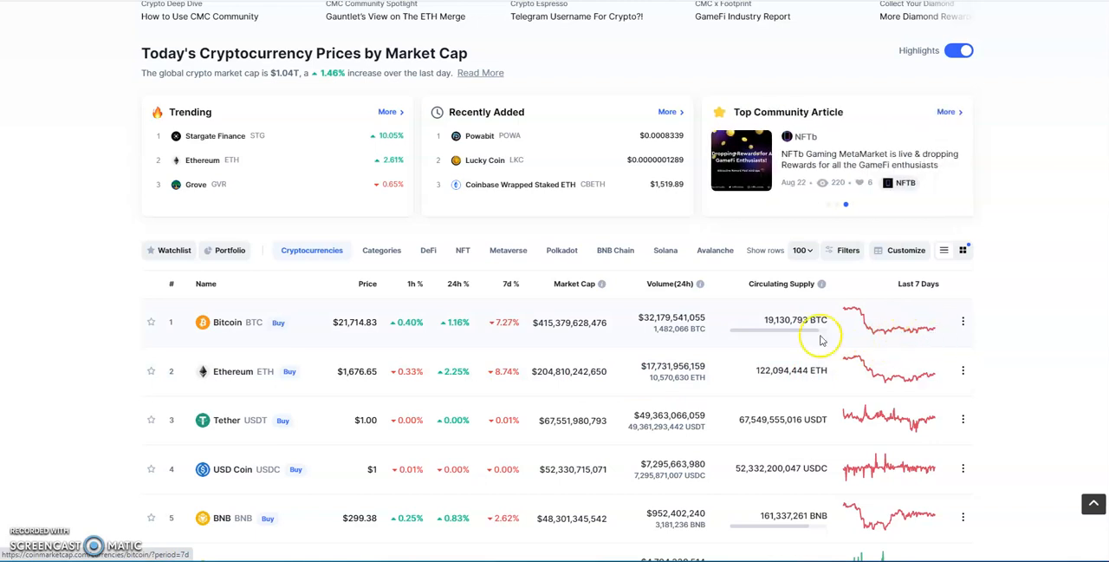
pyautogui.moveTo(882, 336)
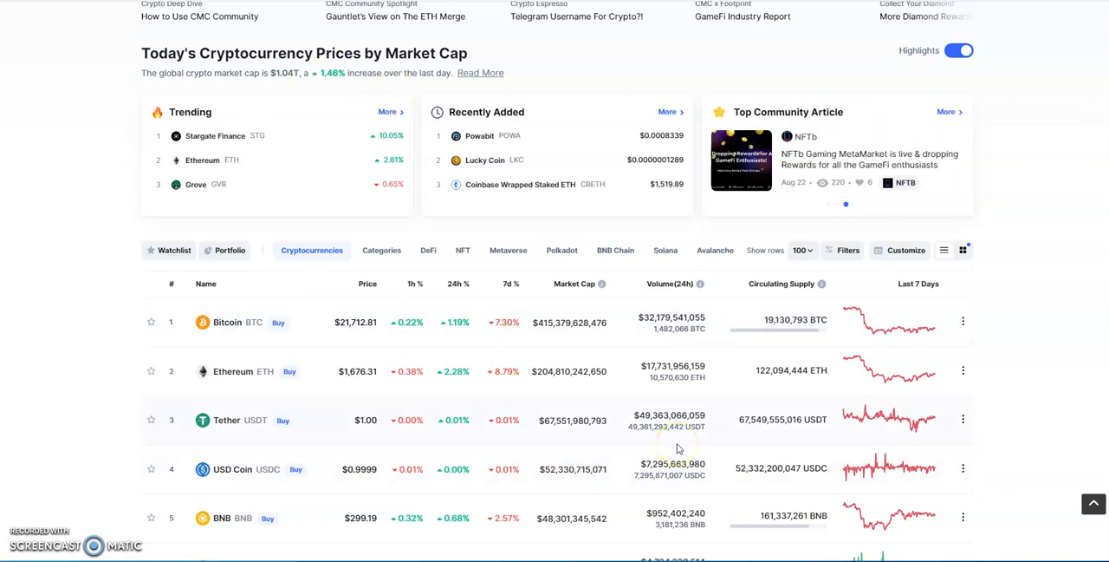
pyautogui.moveTo(835, 111)
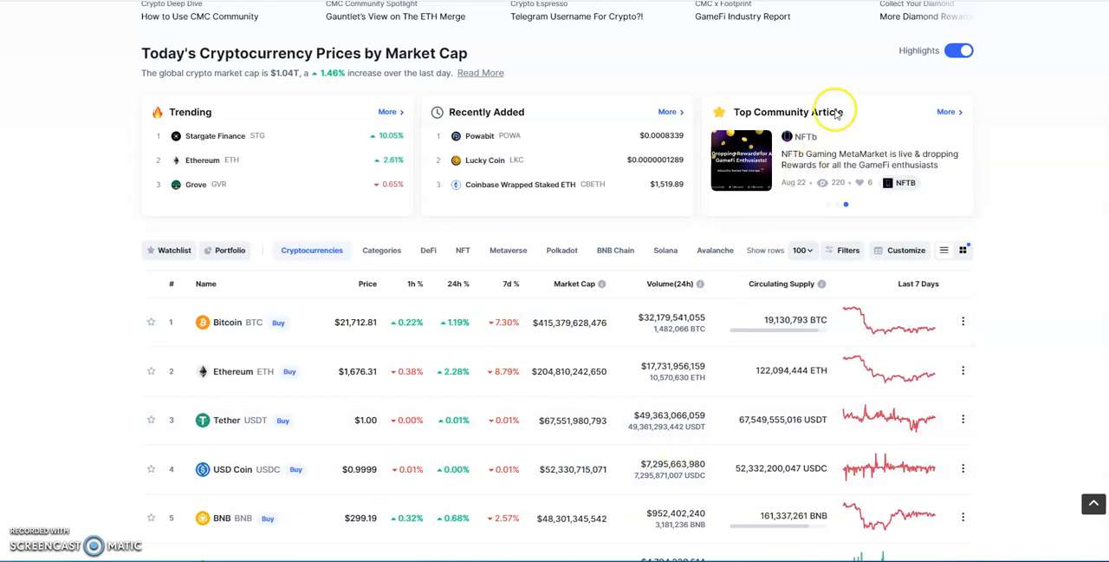
pyautogui.moveTo(680, 446)
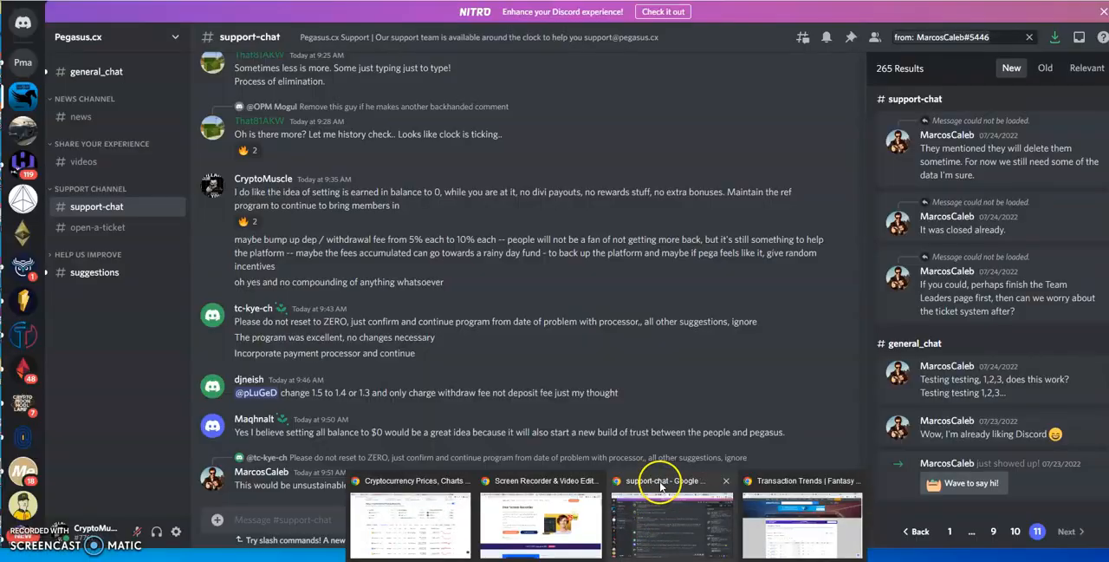
pyautogui.click(409, 480)
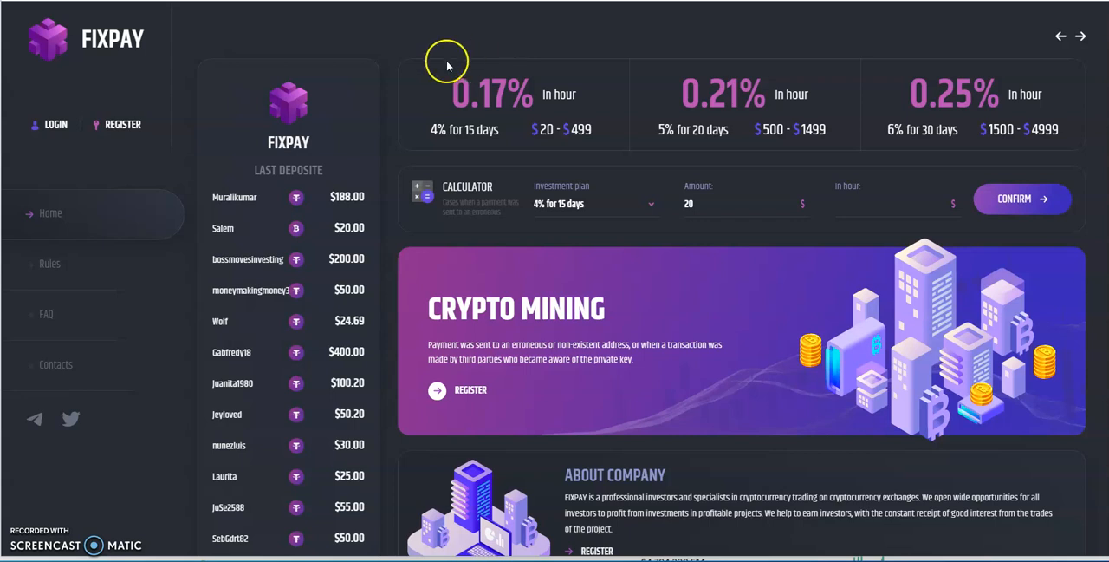
pyautogui.moveTo(320, 71)
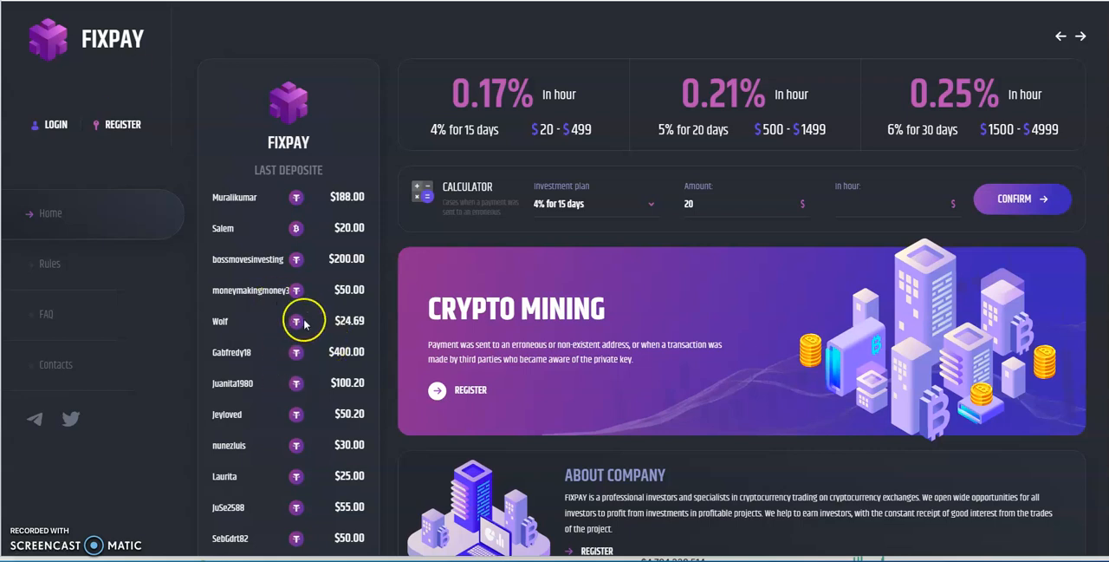
pyautogui.moveTo(545, 15)
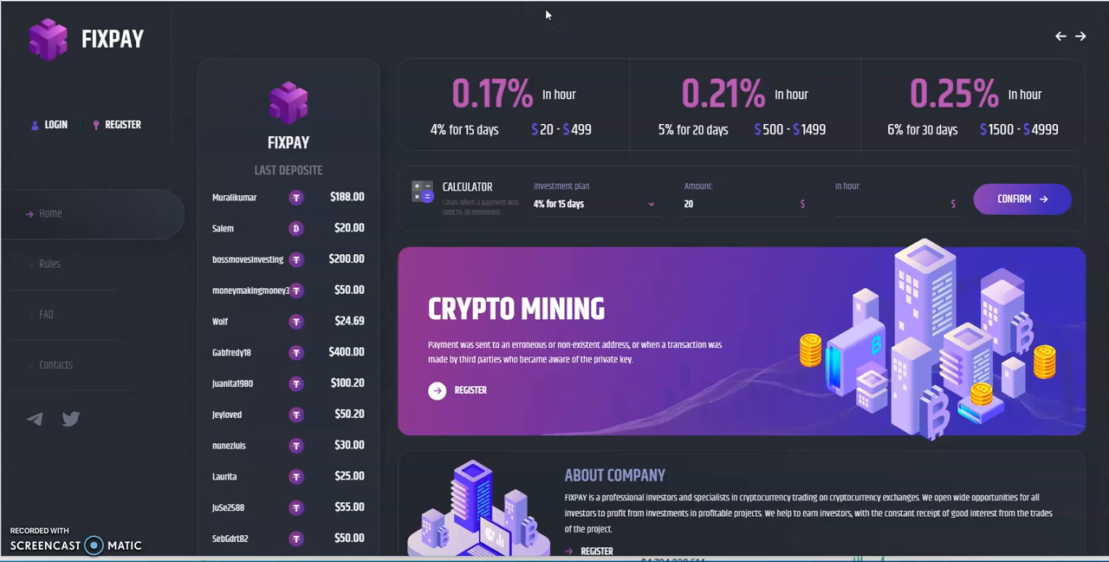
pyautogui.moveTo(562, 16)
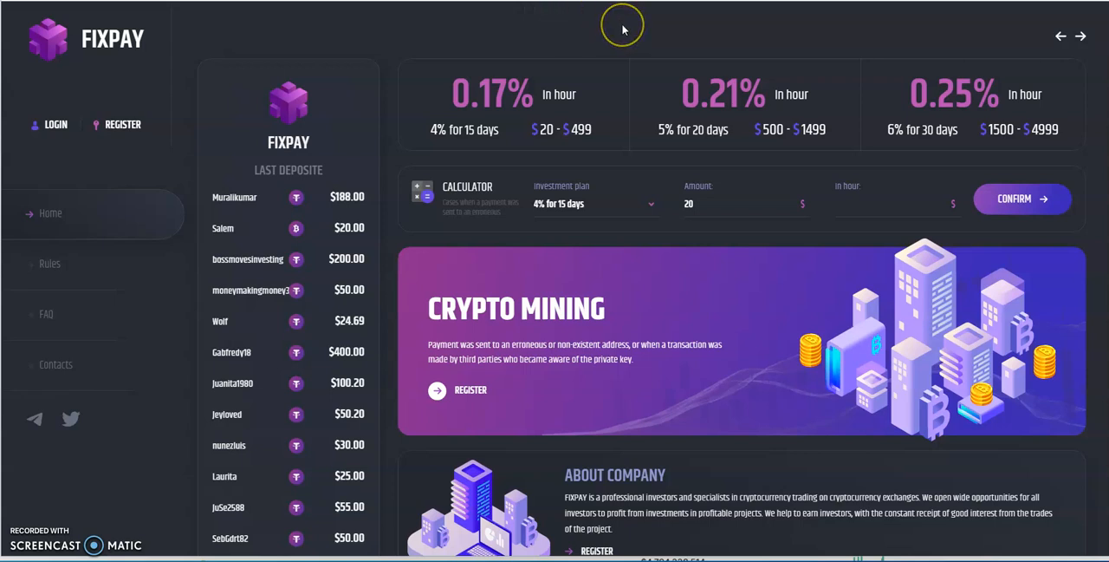
pyautogui.moveTo(652, 186)
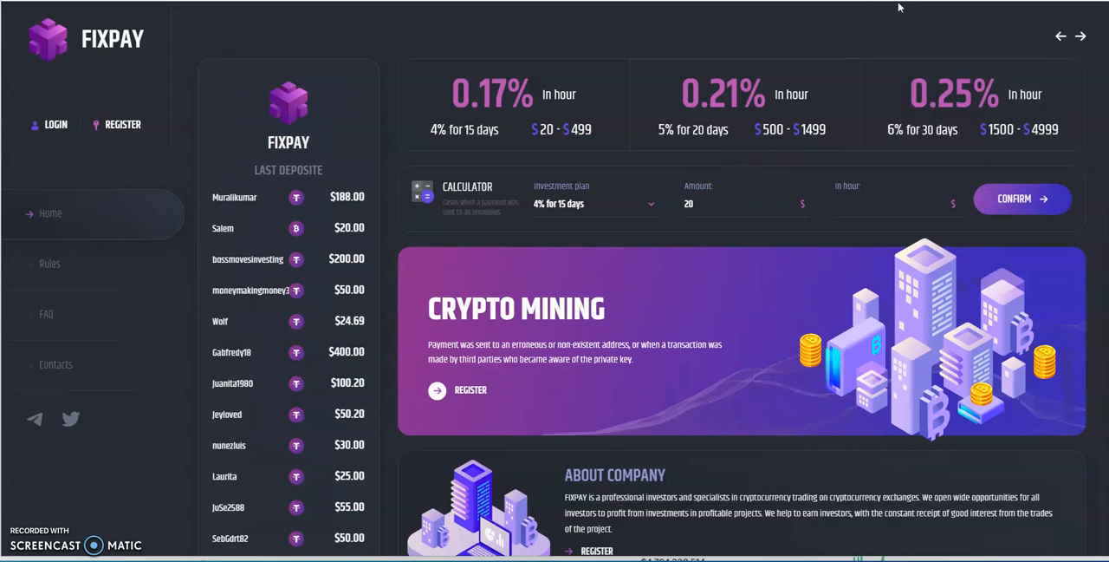
pyautogui.moveTo(909, 23)
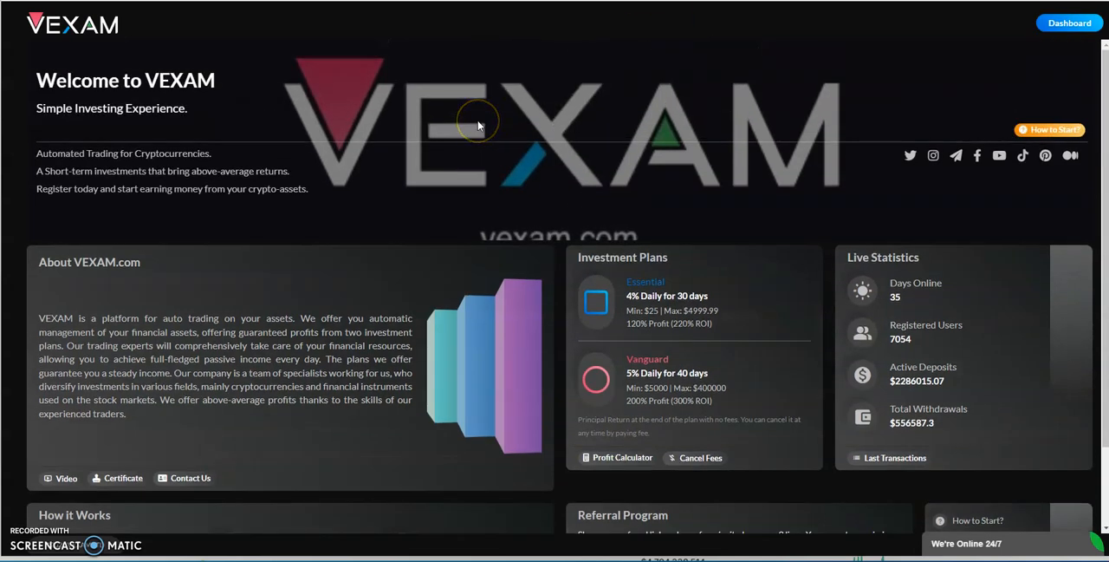
pyautogui.moveTo(877, 18)
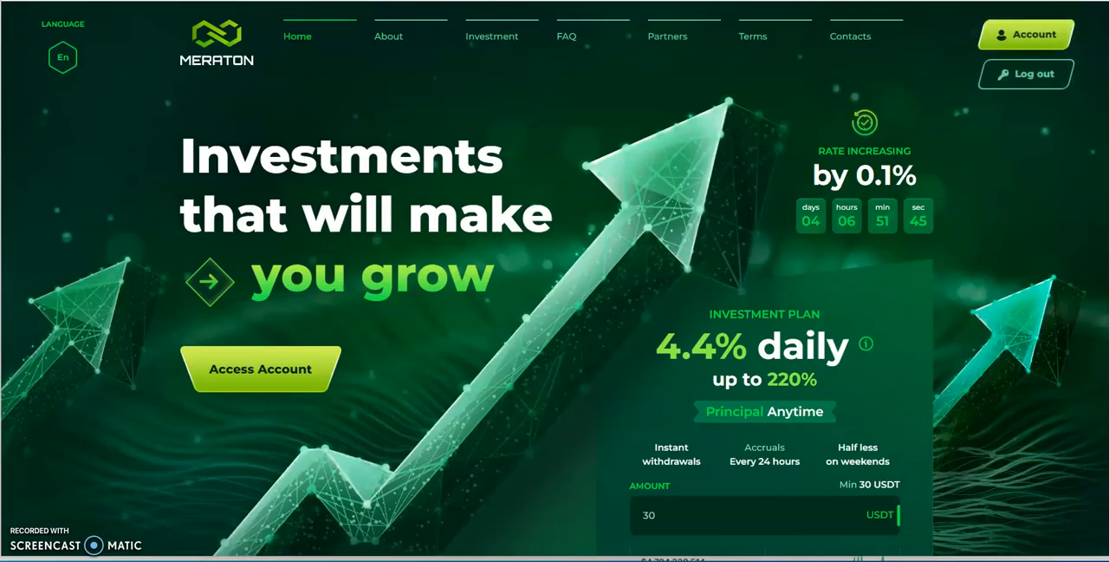
pyautogui.moveTo(699, 163)
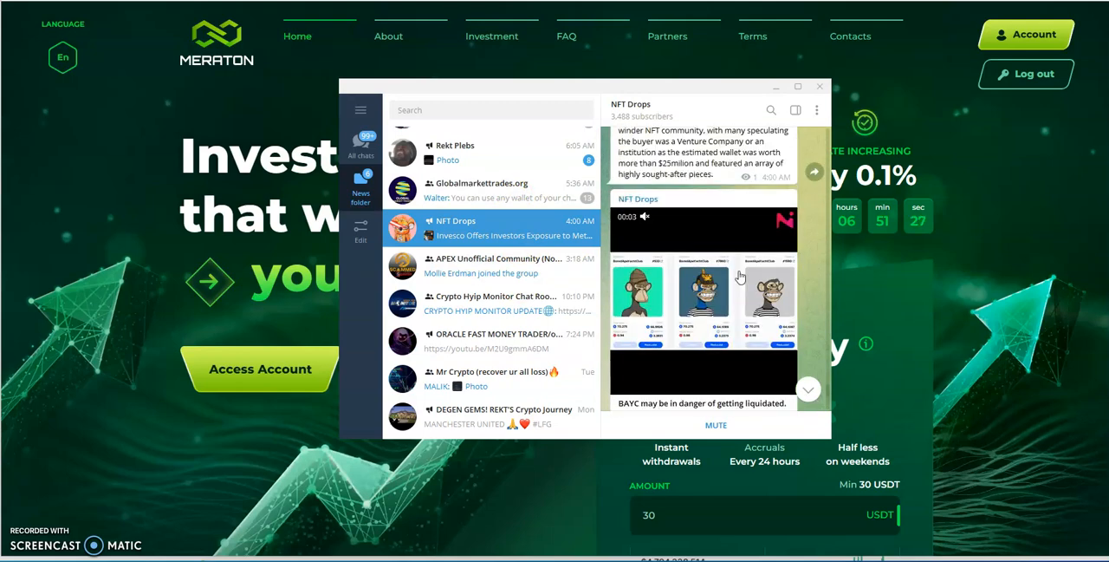
# - Scroll NFT Drops to the Bored Ape 8-month-low post, then open ORACLE FAST MONEY TRADER
pyautogui.scroll(-3)
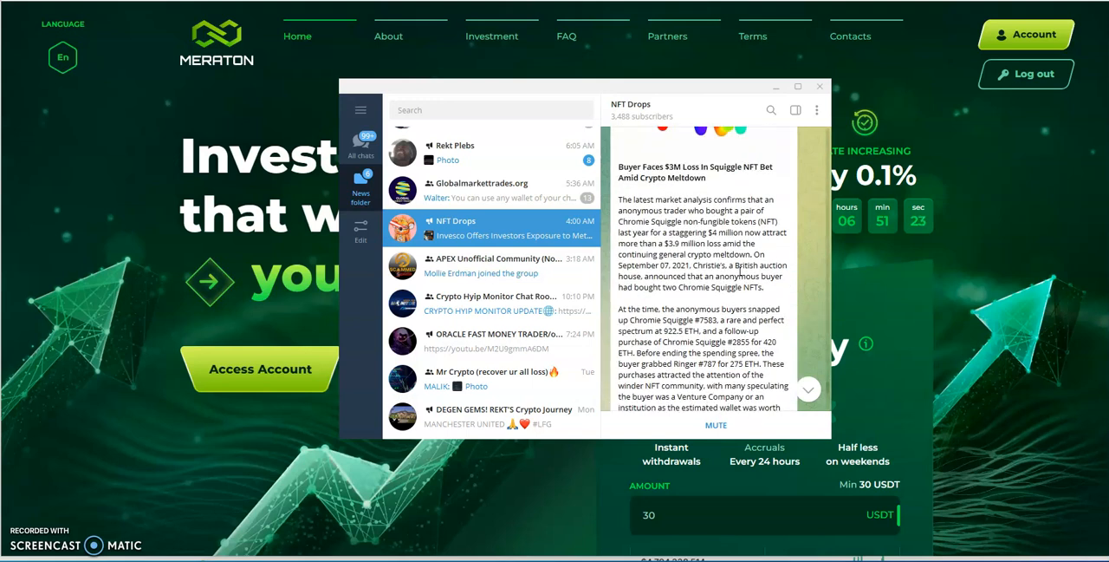
pyautogui.scroll(-3)
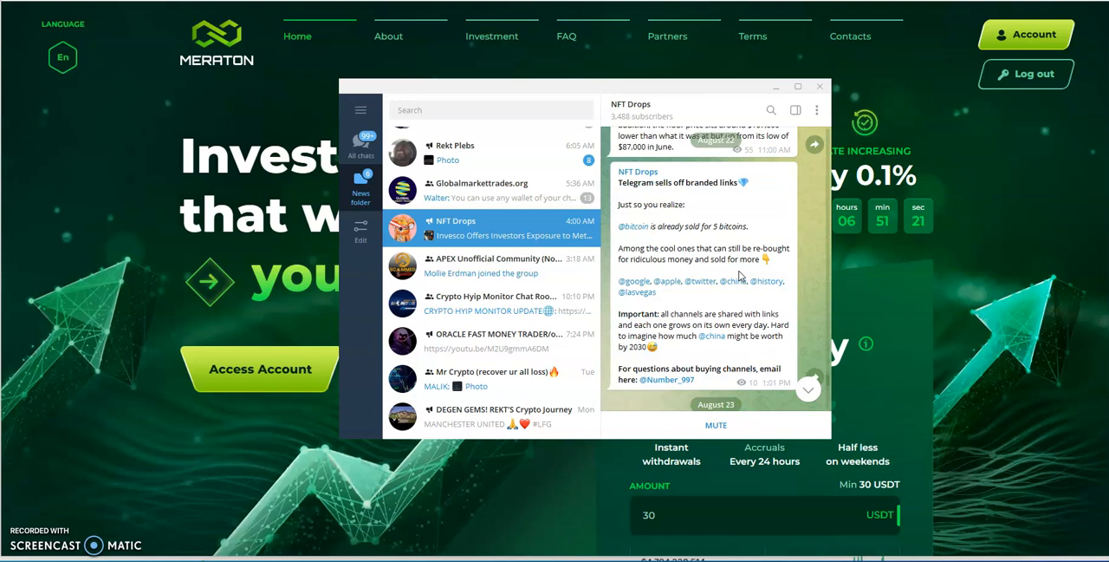
pyautogui.scroll(-3)
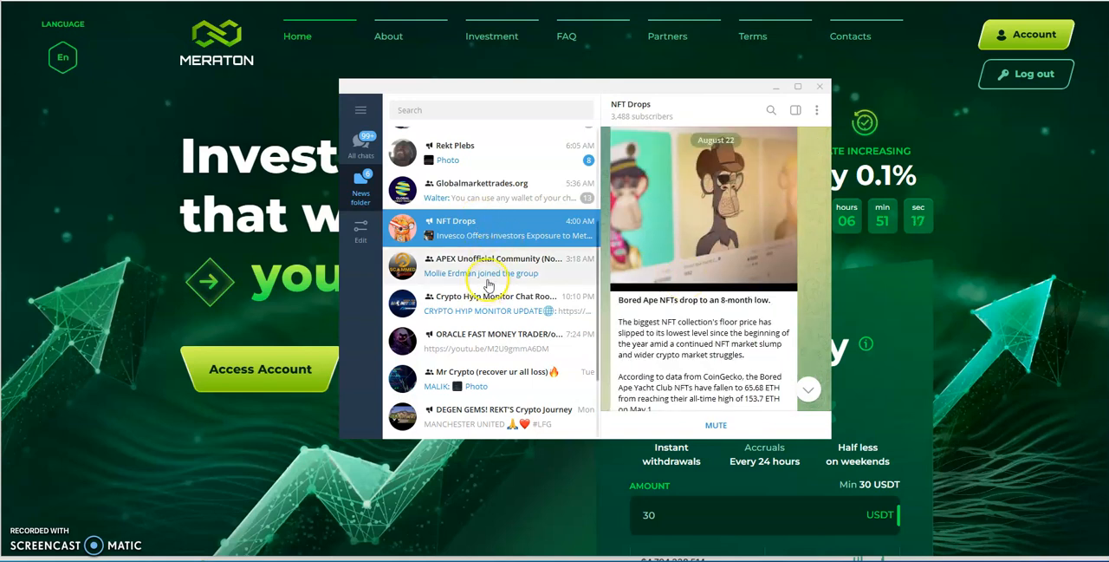
pyautogui.click(490, 340)
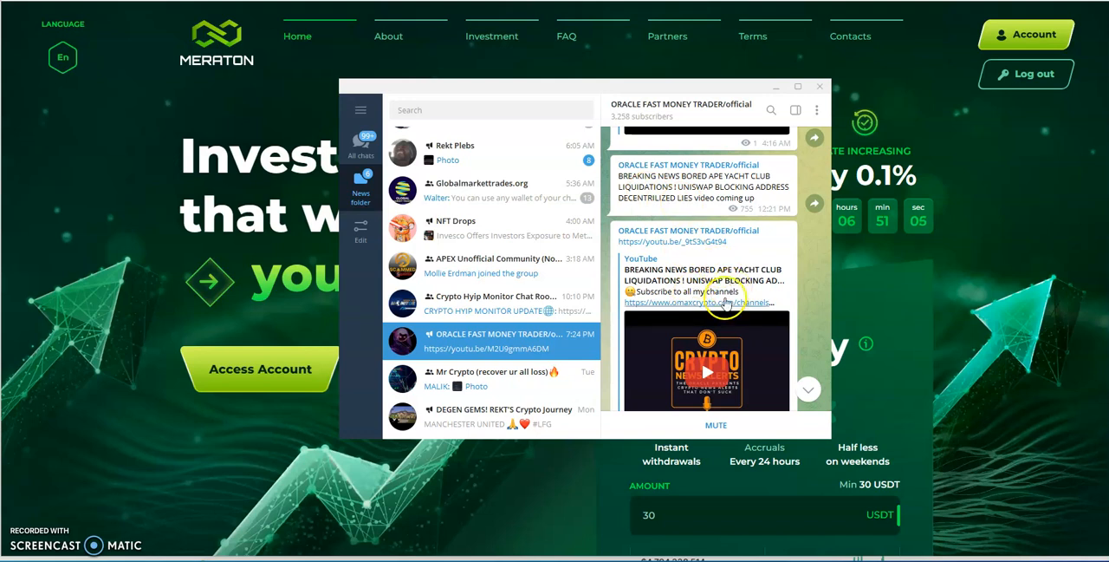
pyautogui.moveTo(491, 261)
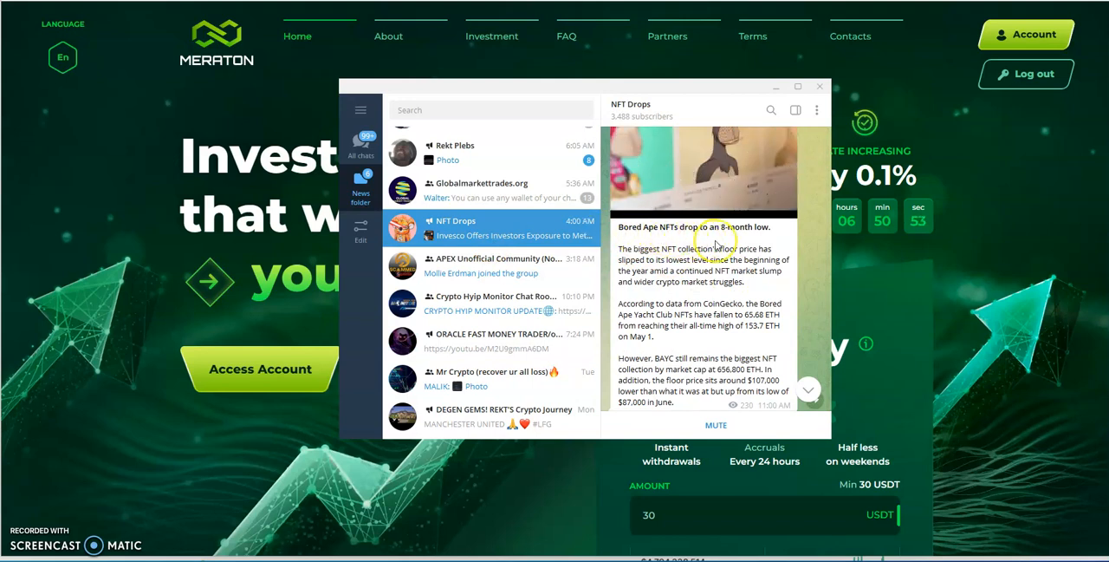
pyautogui.moveTo(741, 248)
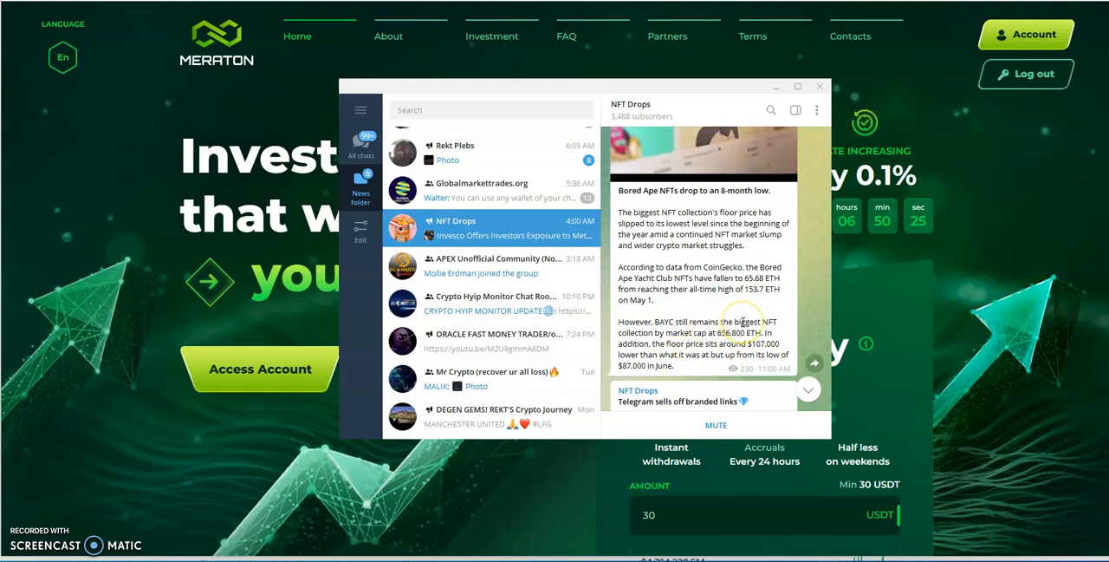
pyautogui.moveTo(722, 305)
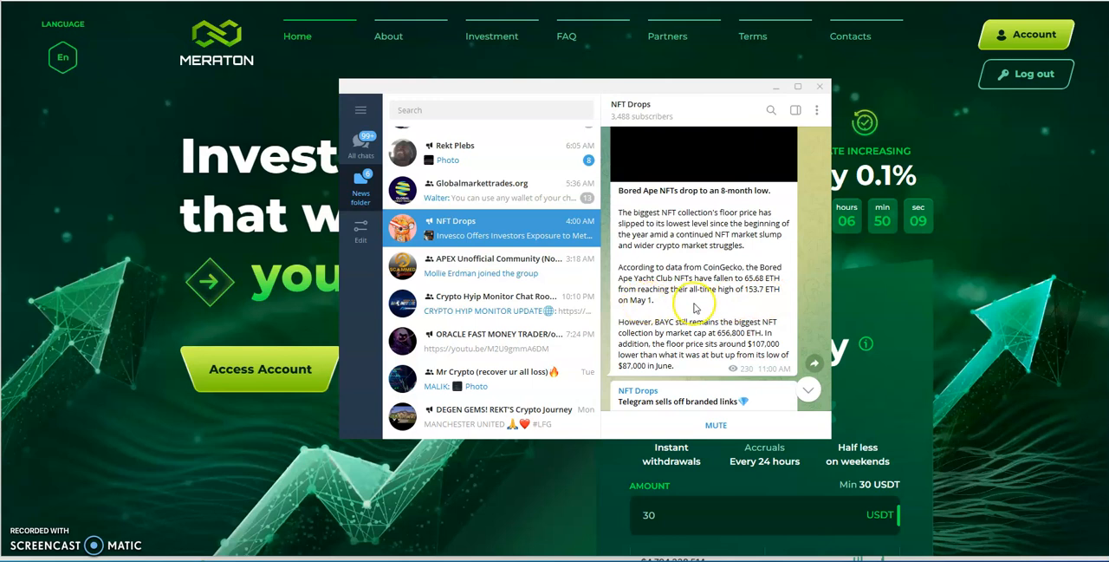
pyautogui.scroll(-3)
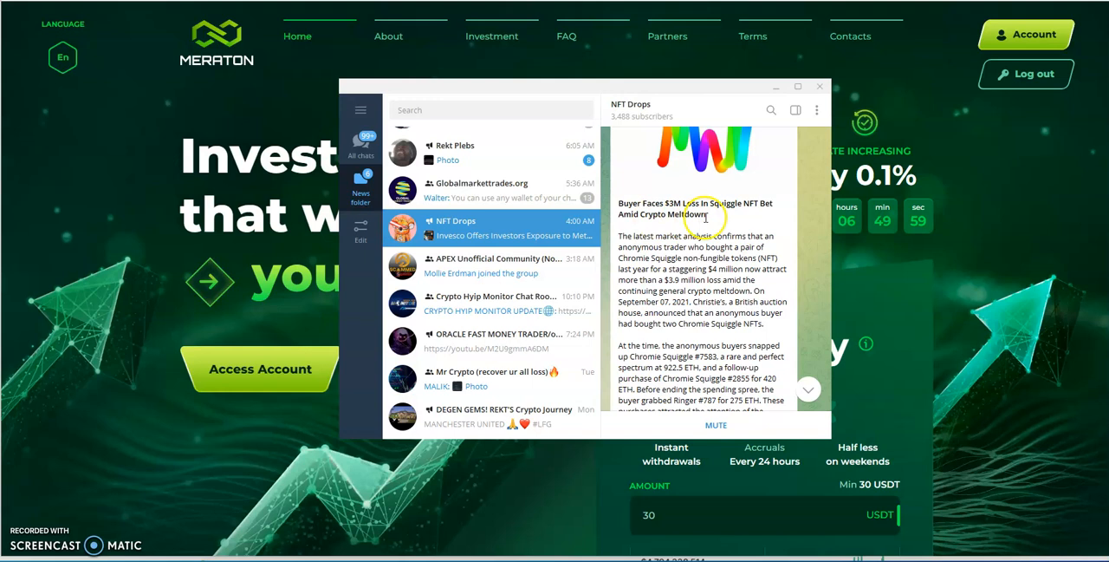
pyautogui.moveTo(719, 266)
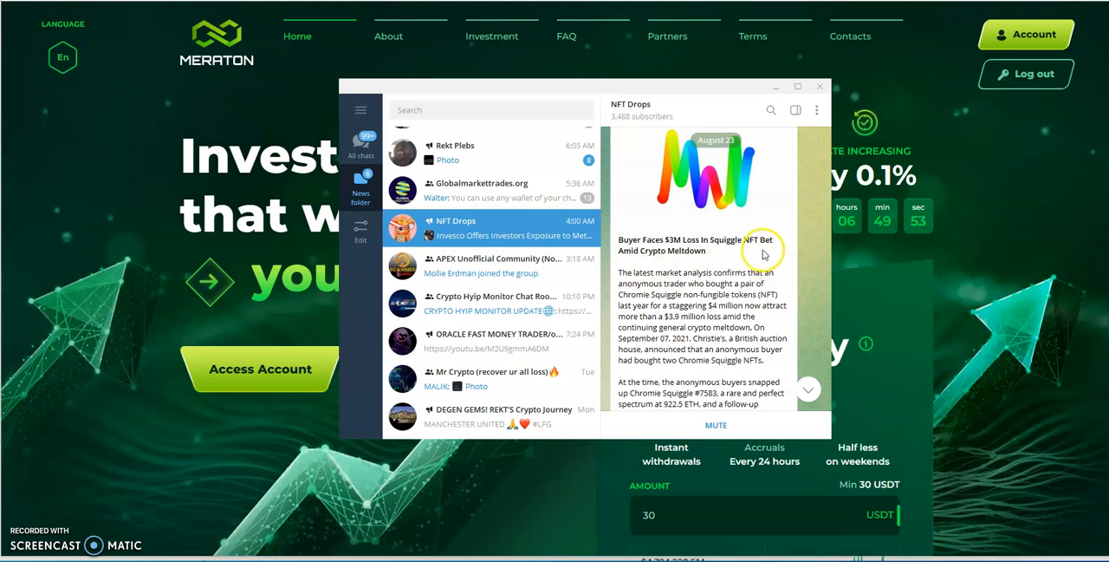
pyautogui.moveTo(654, 269)
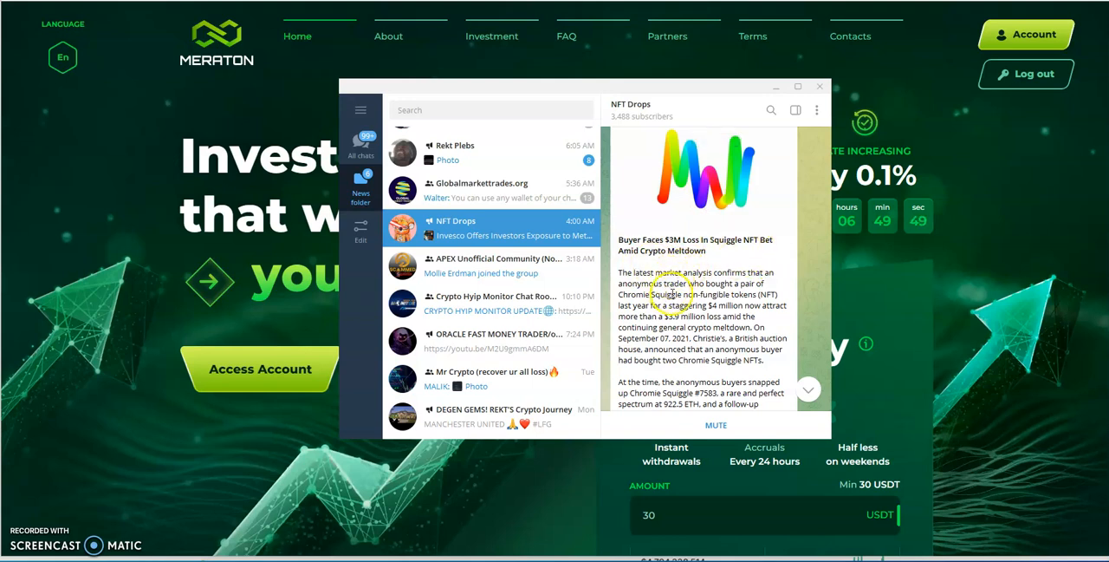
pyautogui.moveTo(665, 374)
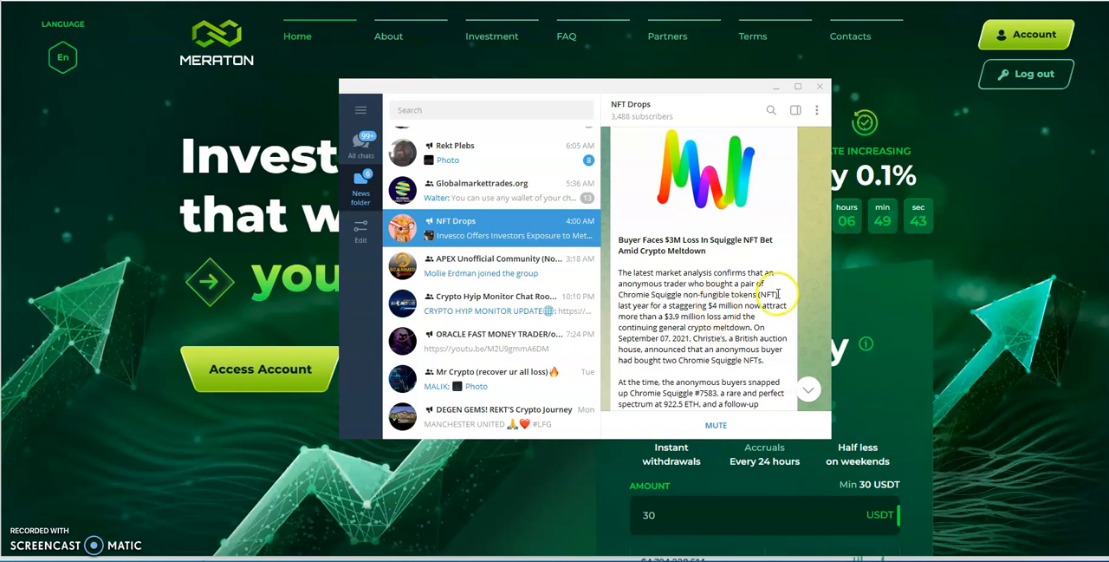
pyautogui.moveTo(733, 314)
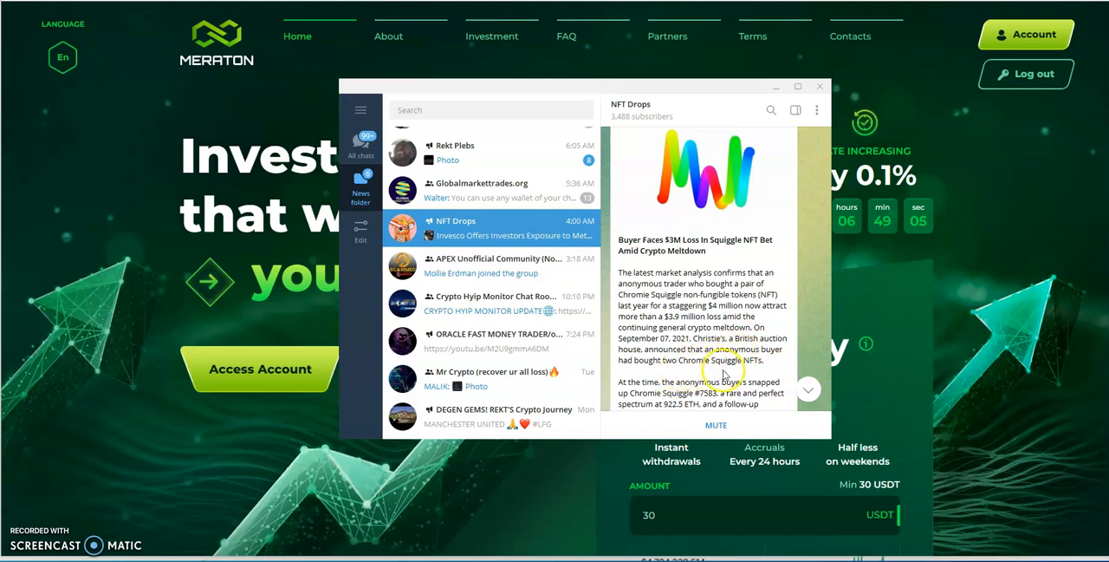
# - Scroll NFT Drops past the Chromie Squiggle post to the BAYC BendDAO liquidation warning
pyautogui.scroll(-3)
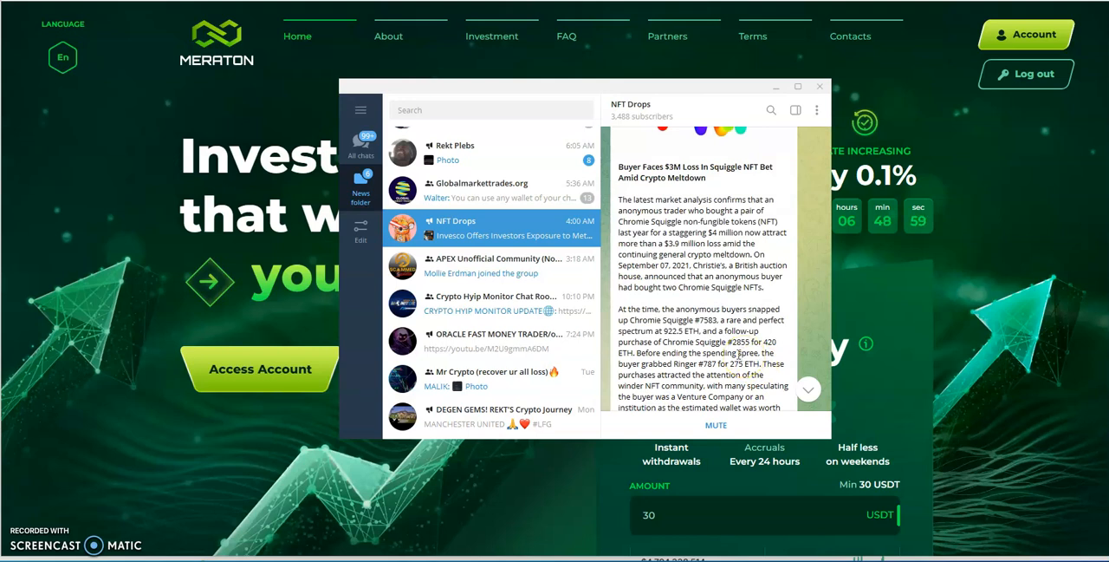
pyautogui.scroll(-3)
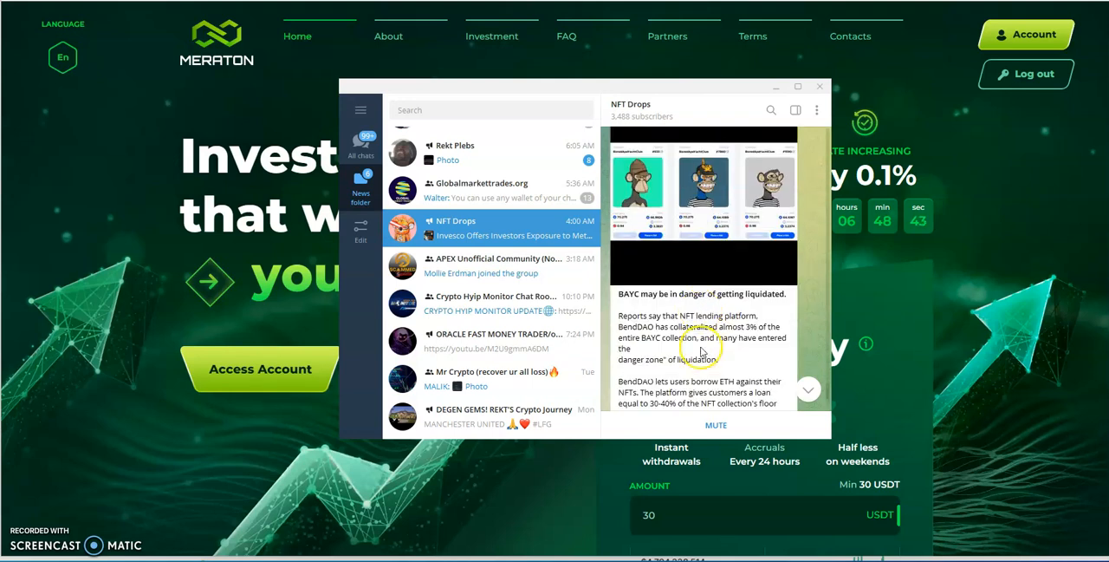
pyautogui.scroll(-3)
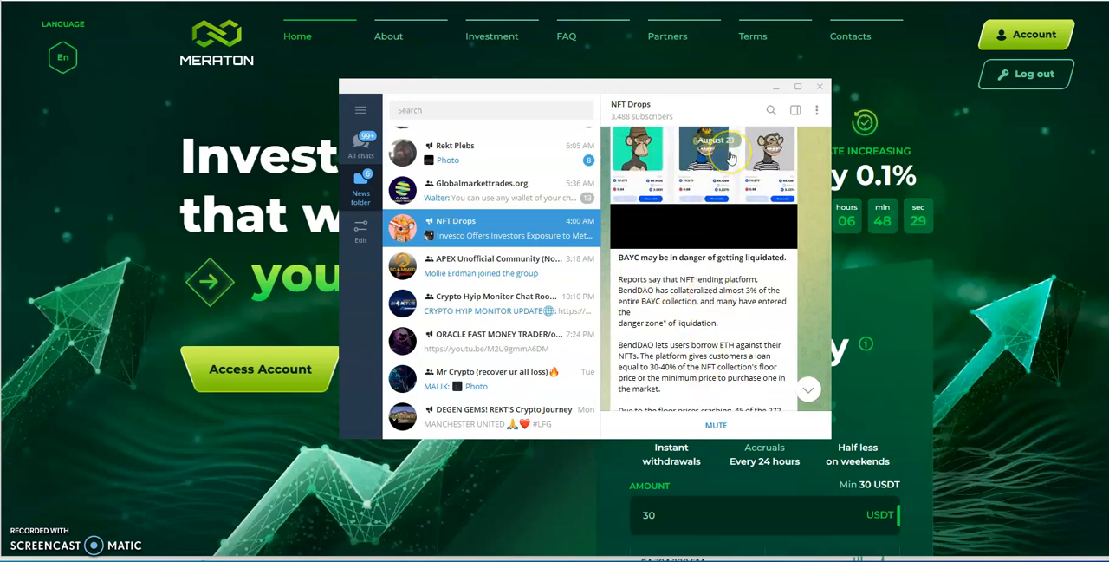
# - Read the rest of the BAYC liquidation post and open the Globalmarkettrades.org group
pyautogui.scroll(-3)
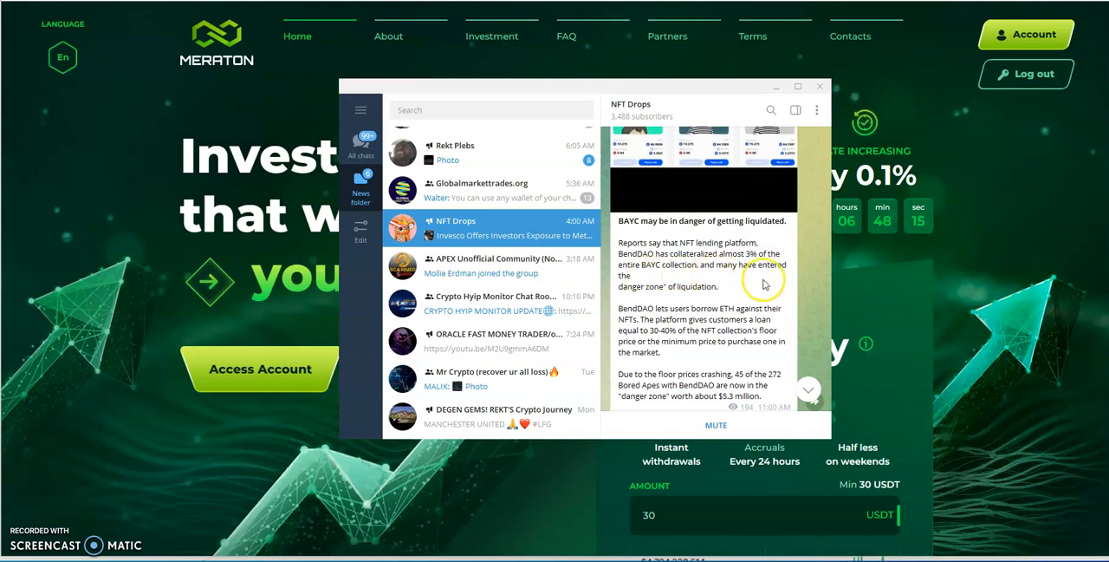
pyautogui.moveTo(729, 305)
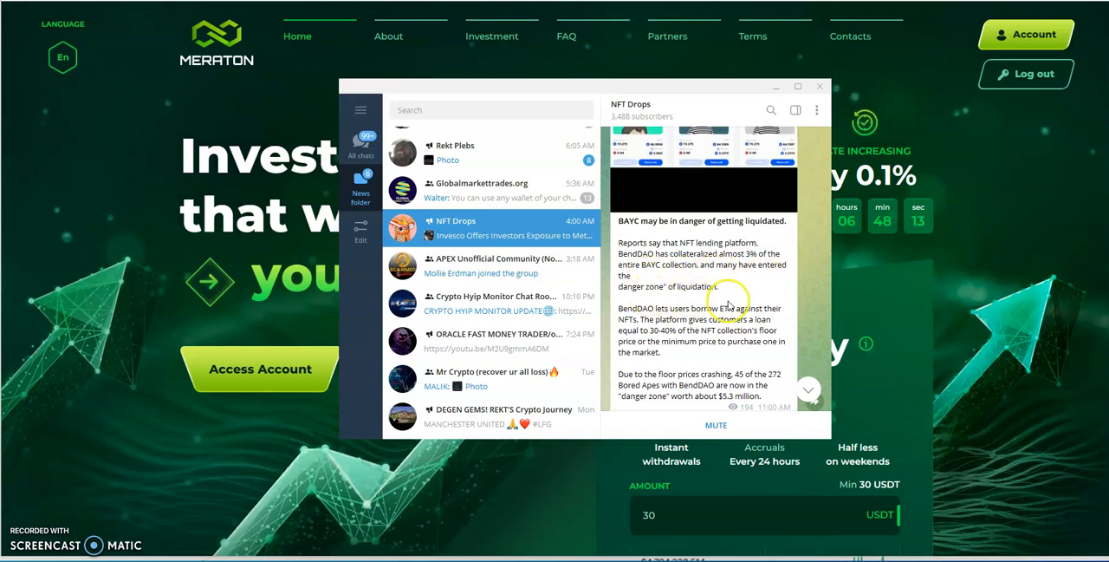
pyautogui.scroll(-3)
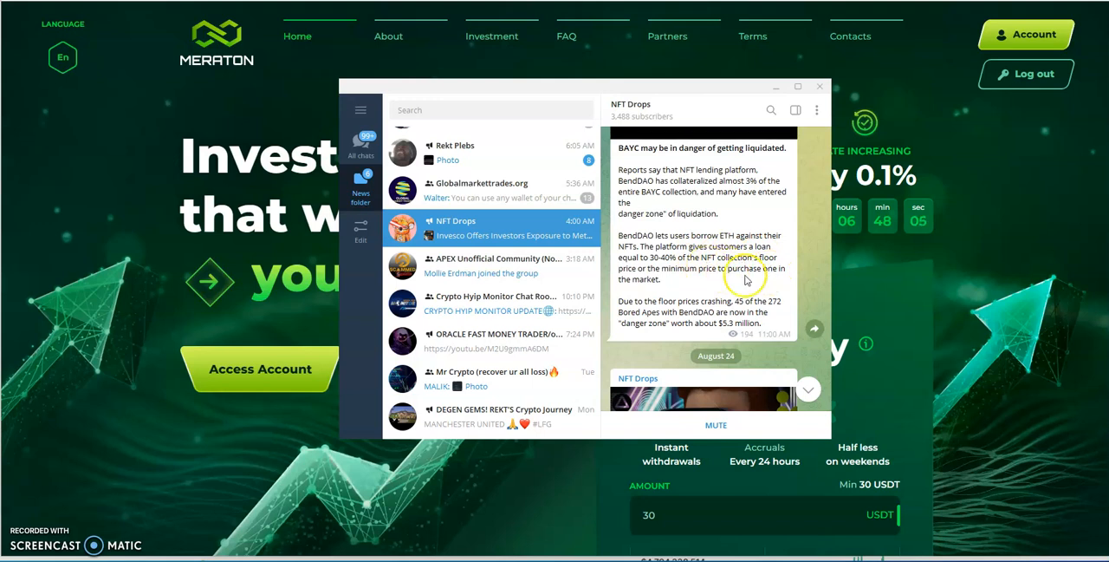
pyautogui.moveTo(748, 280)
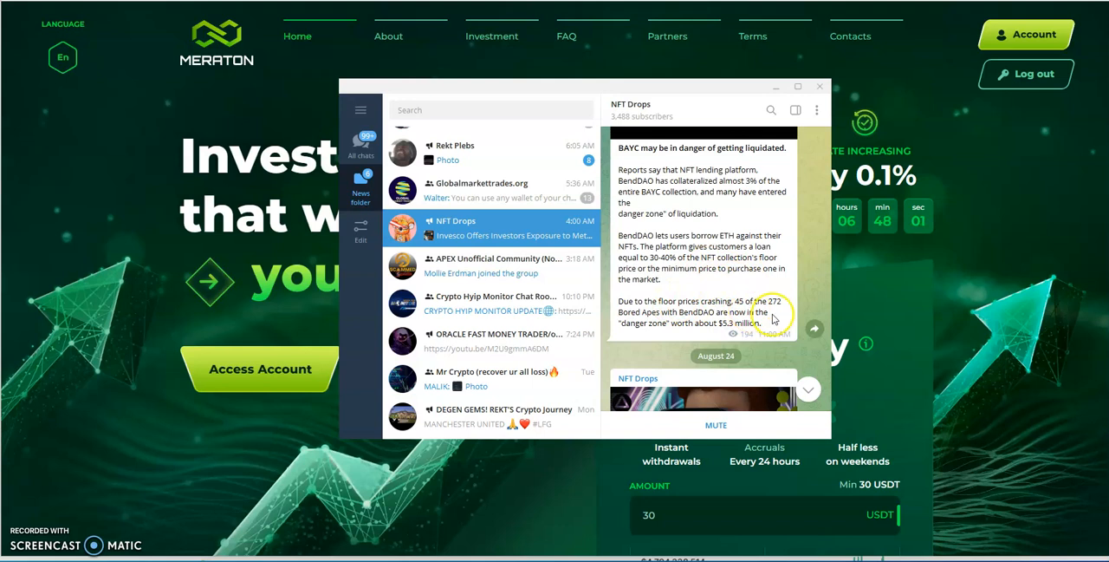
pyautogui.moveTo(686, 321)
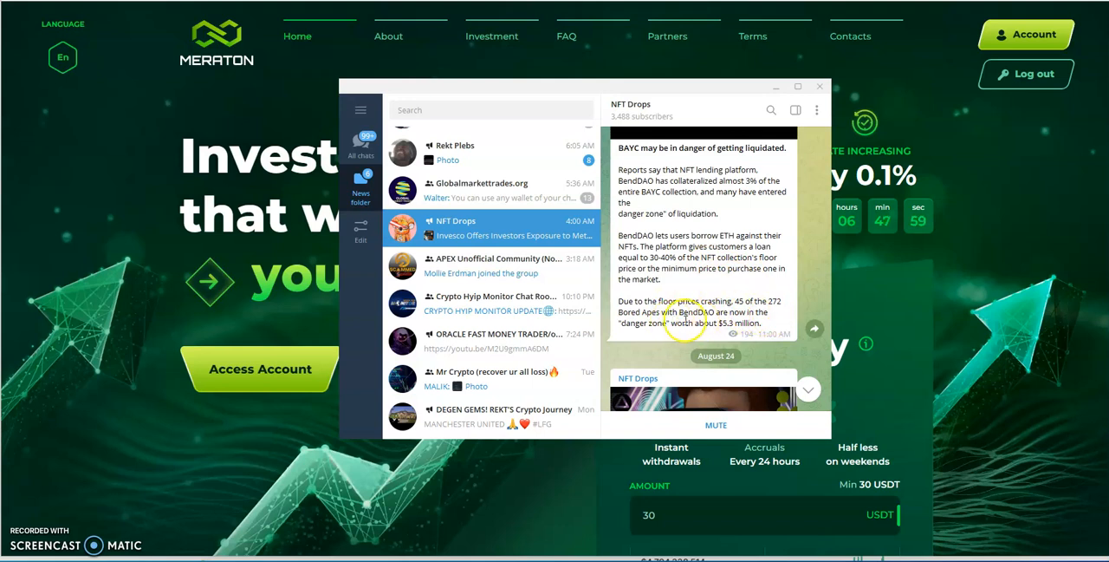
pyautogui.moveTo(726, 328)
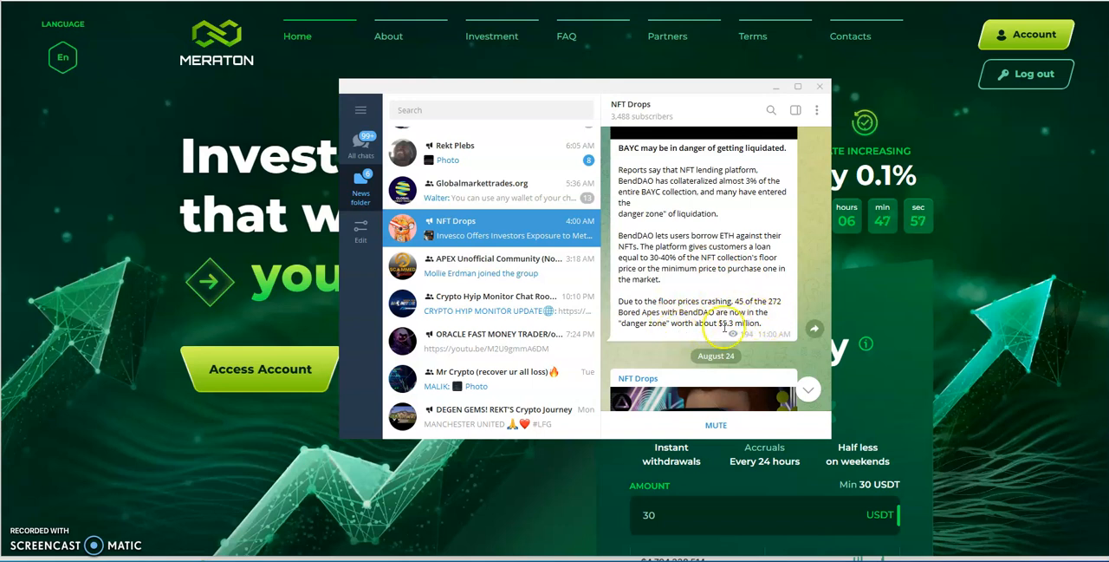
pyautogui.scroll(-3)
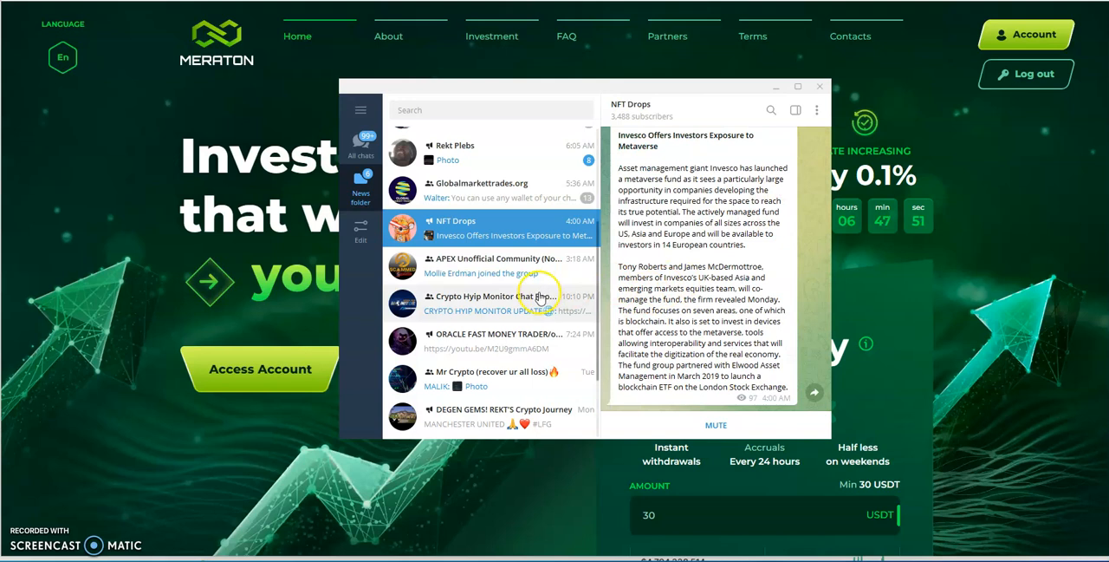
pyautogui.click(490, 339)
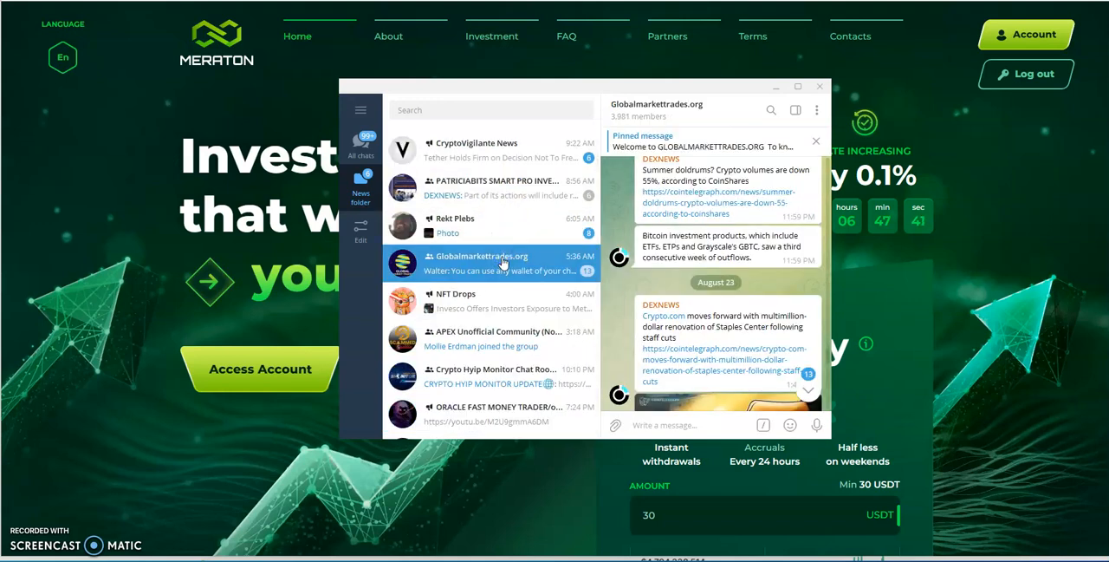
# - Briefly visit ORACLE FAST MONEY TRADER/official, then return to the Globalmarkettrades.org group
pyautogui.click(491, 413)
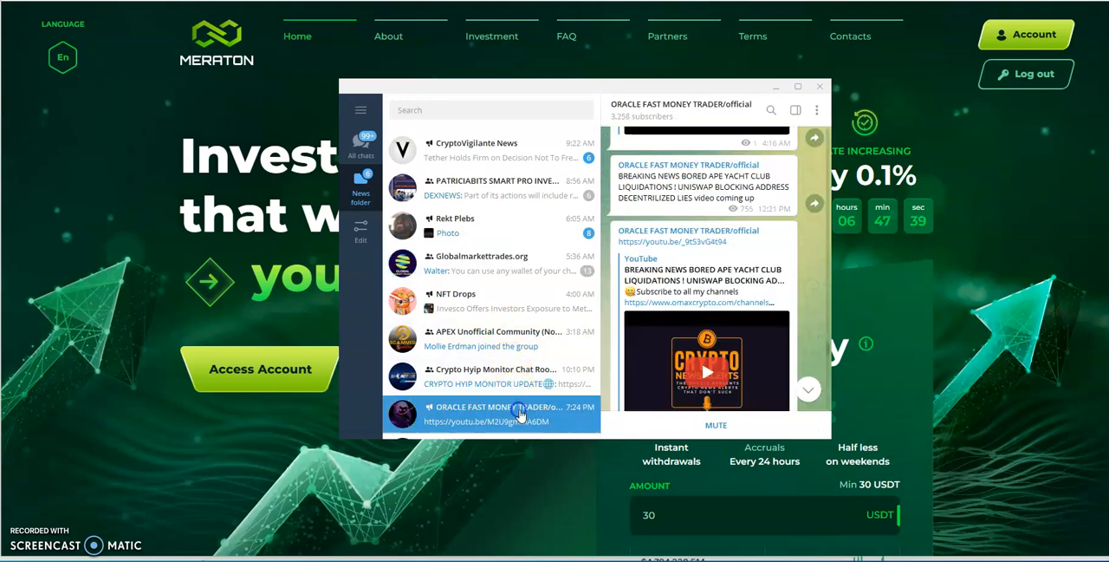
pyautogui.moveTo(682, 257)
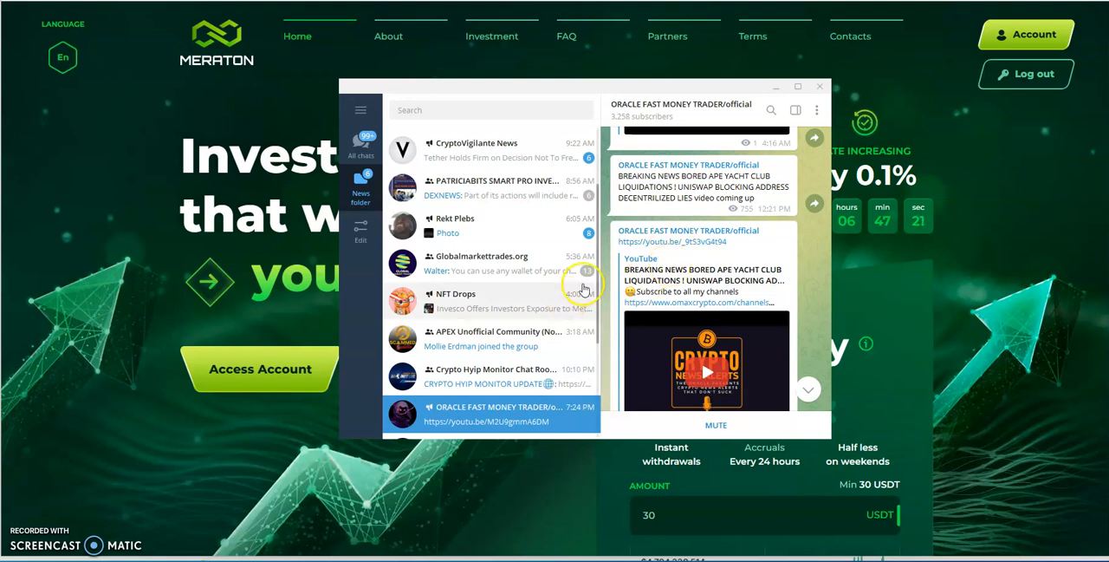
pyautogui.moveTo(520, 272)
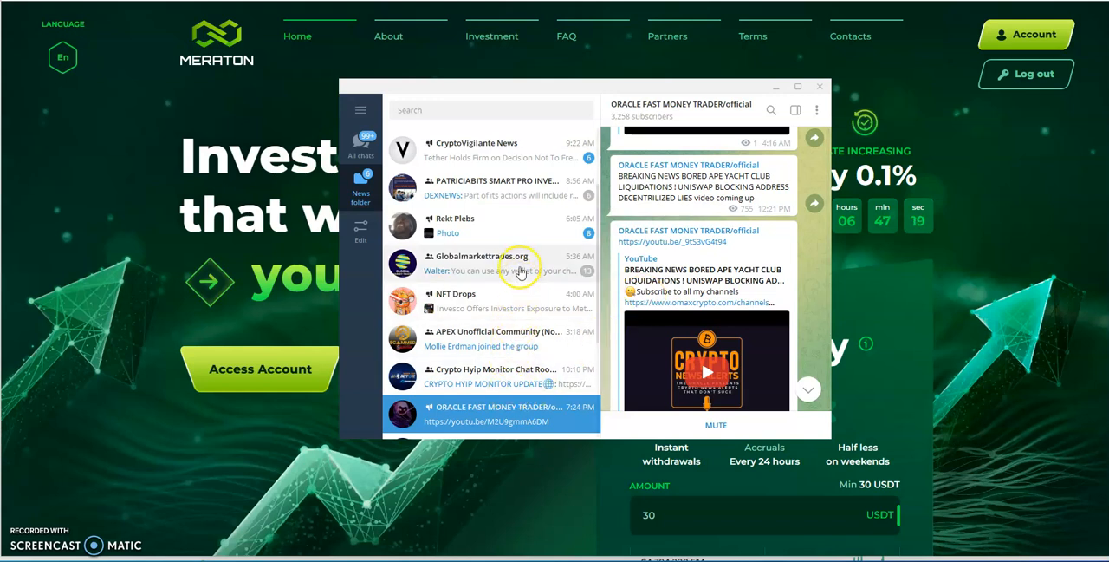
pyautogui.click(491, 262)
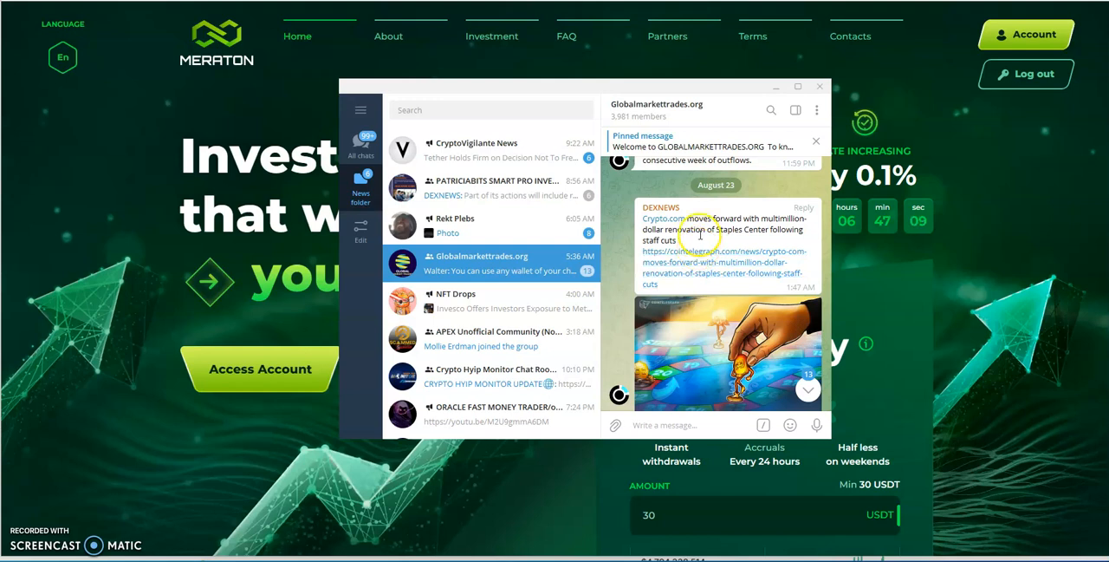
pyautogui.moveTo(727, 243)
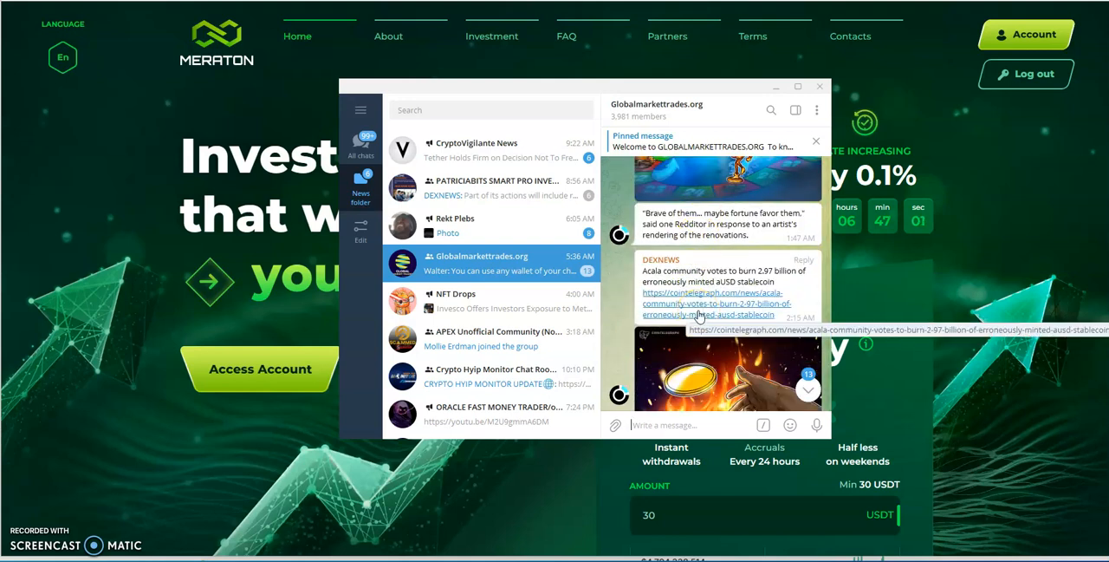
# - Scroll the Globalmarkettrades.org DEXNEWS posts down to the Jackson Hole Fed rate-hike report
pyautogui.scroll(-3)
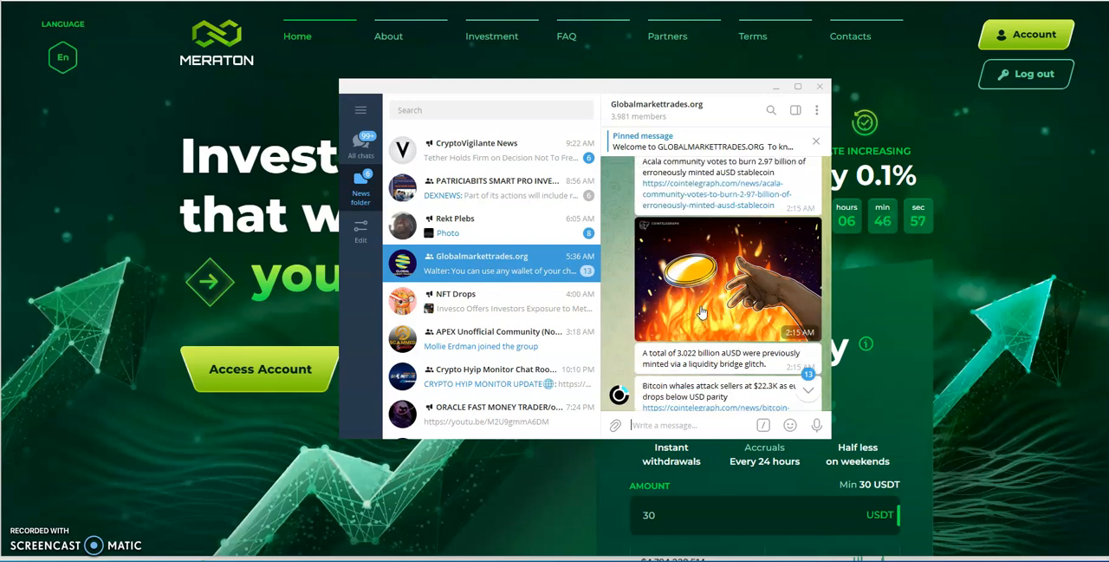
pyautogui.scroll(-3)
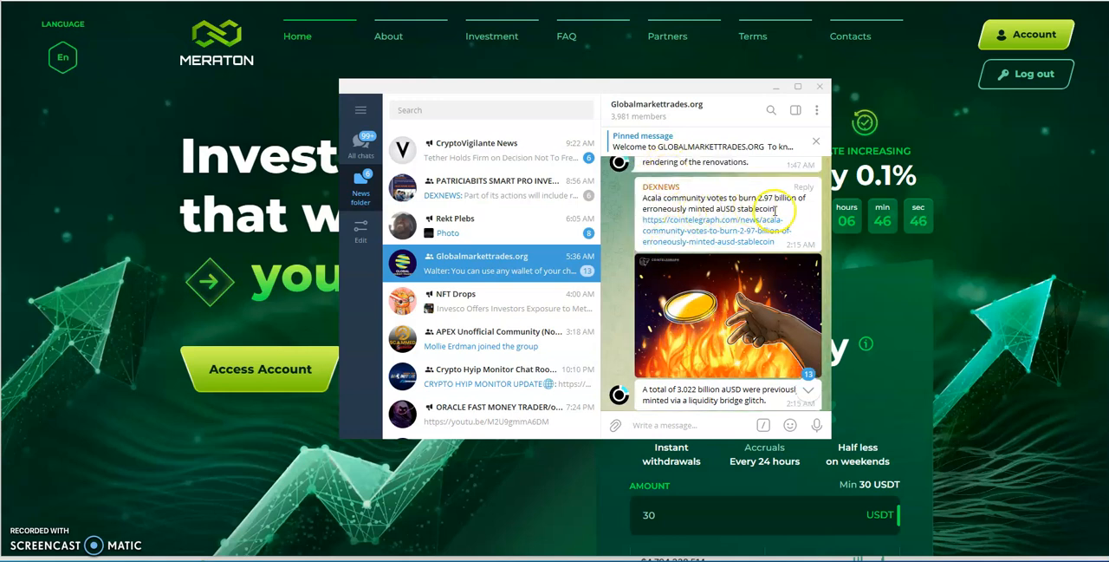
pyautogui.moveTo(812, 219)
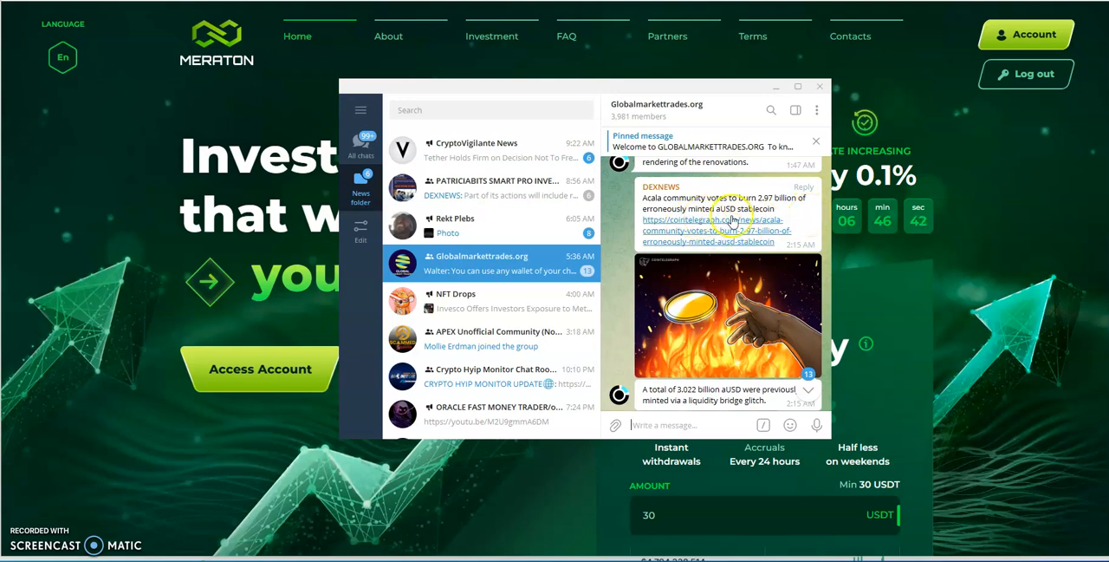
pyautogui.scroll(-3)
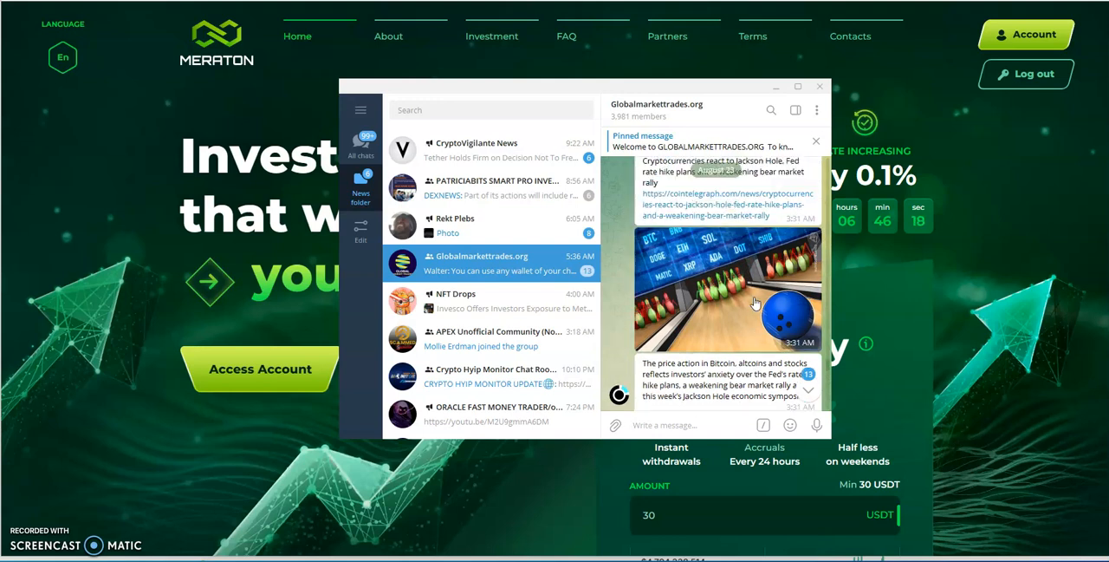
# - Scroll to the DEXNEWS post about a trader doubling his portfolio betting against Jim Cramer
pyautogui.scroll(-3)
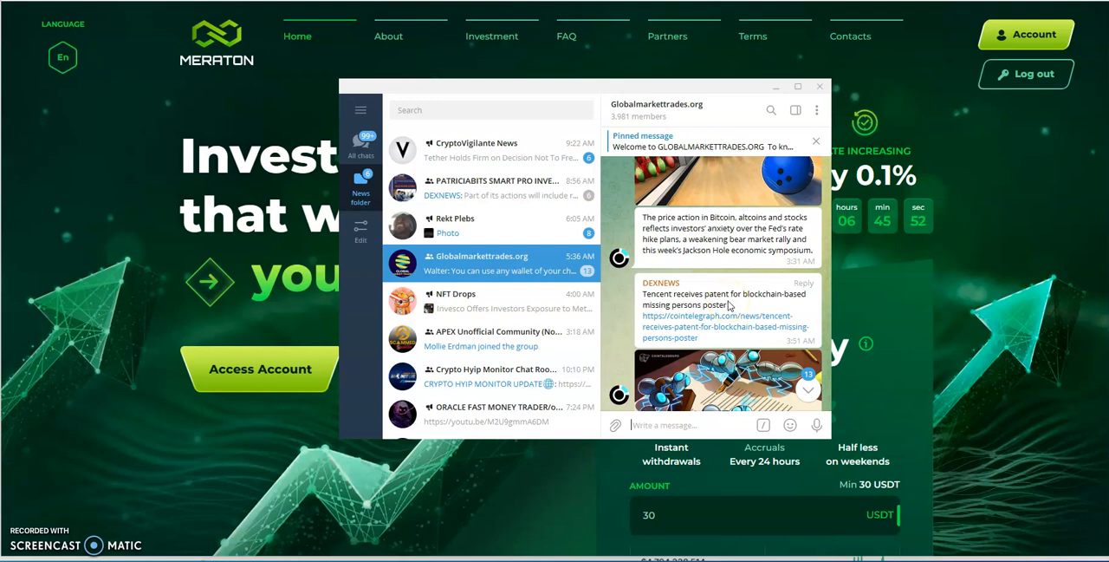
pyautogui.scroll(-3)
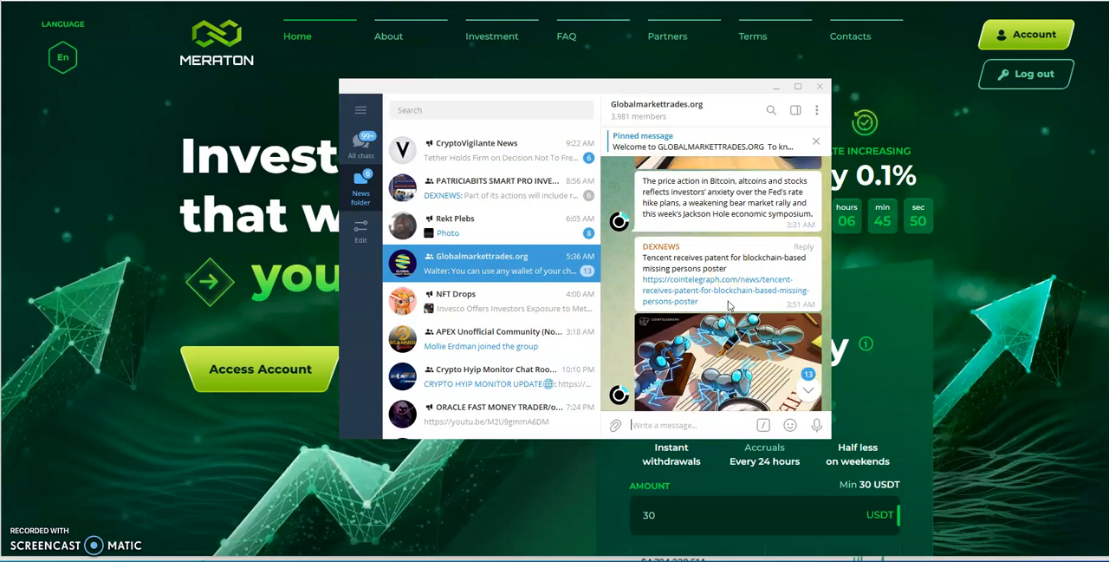
pyautogui.scroll(-3)
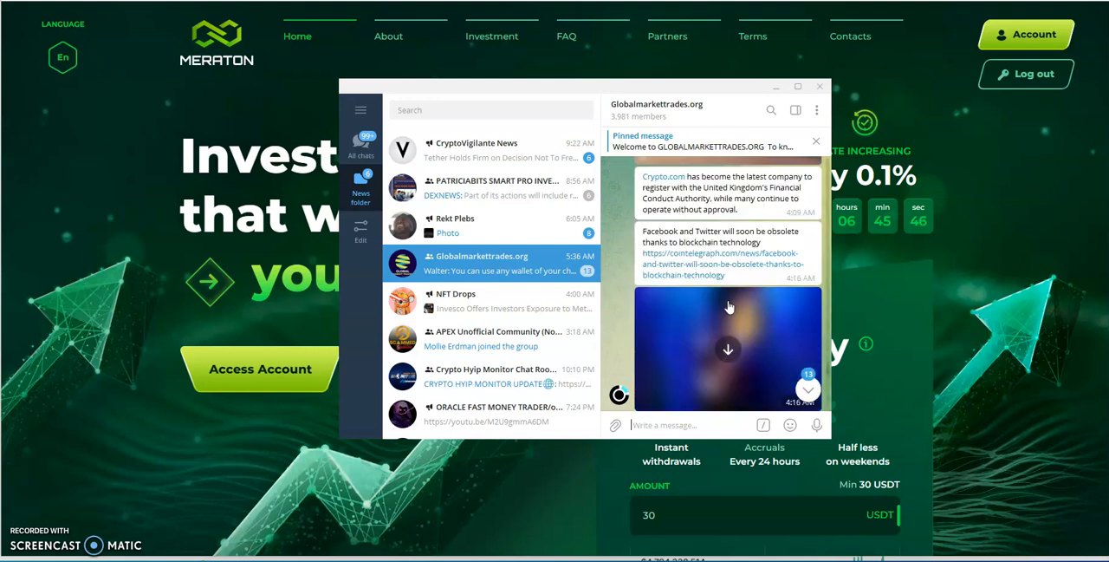
pyautogui.scroll(-3)
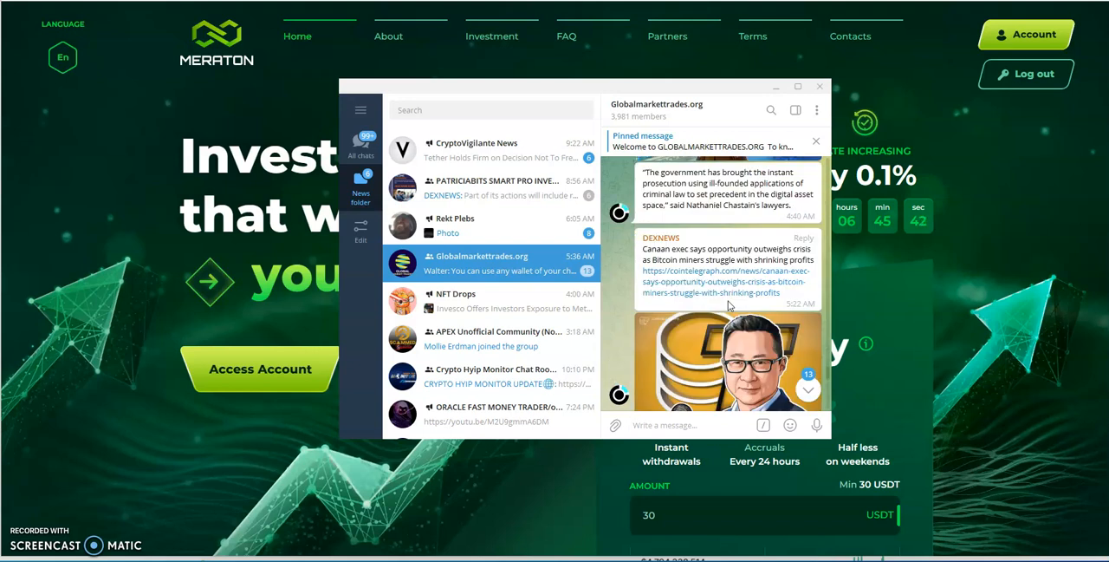
pyautogui.scroll(-3)
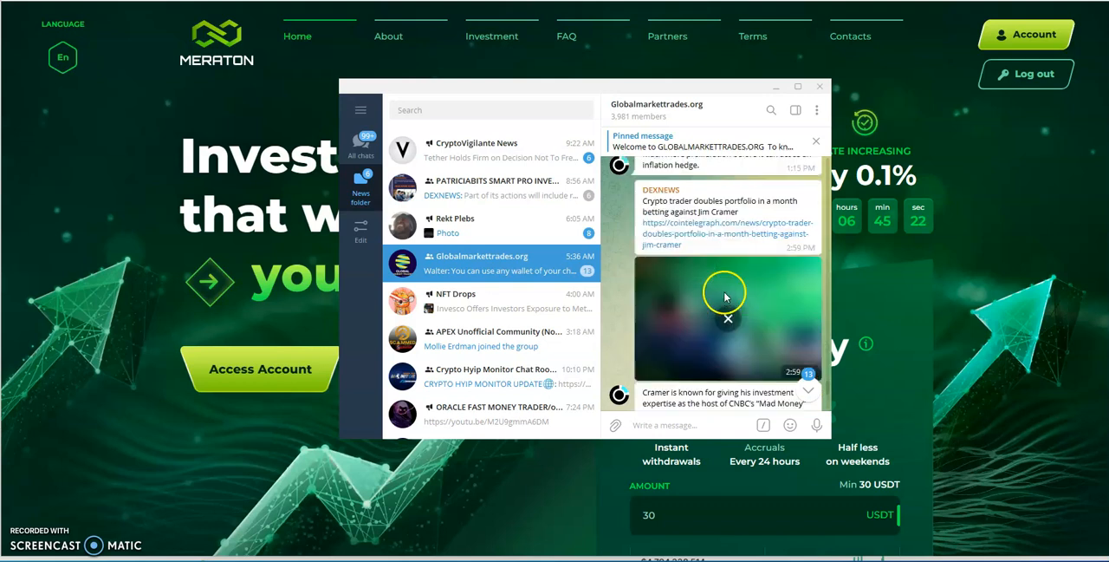
# - Scroll past the Paypal, Bitcoin mining and SudoRare 519 ETH posts to the Ethereum censorship post
pyautogui.scroll(-3)
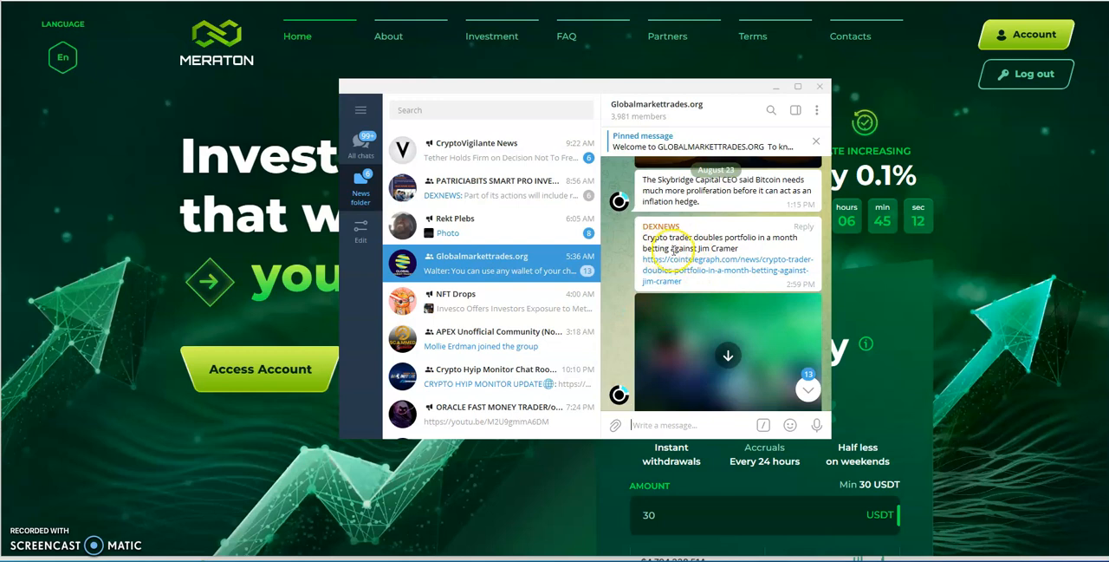
pyautogui.scroll(-3)
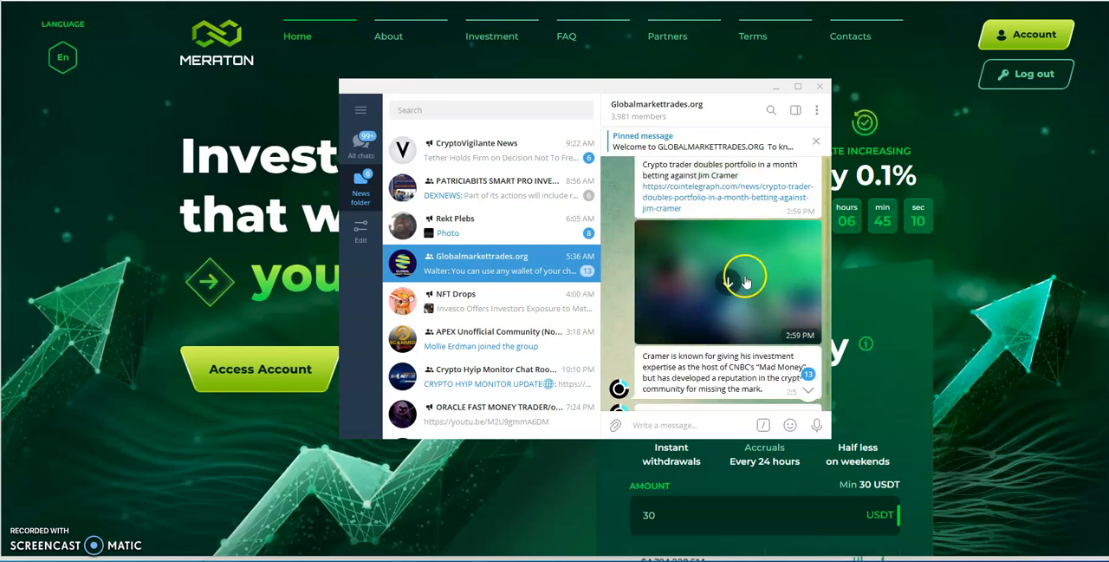
pyautogui.scroll(-3)
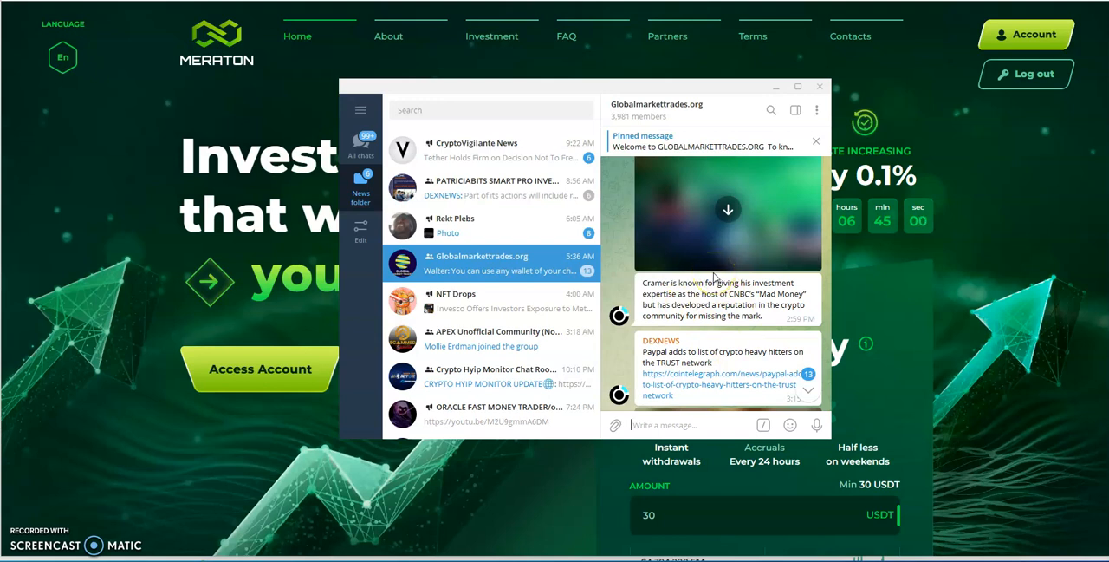
pyautogui.scroll(-3)
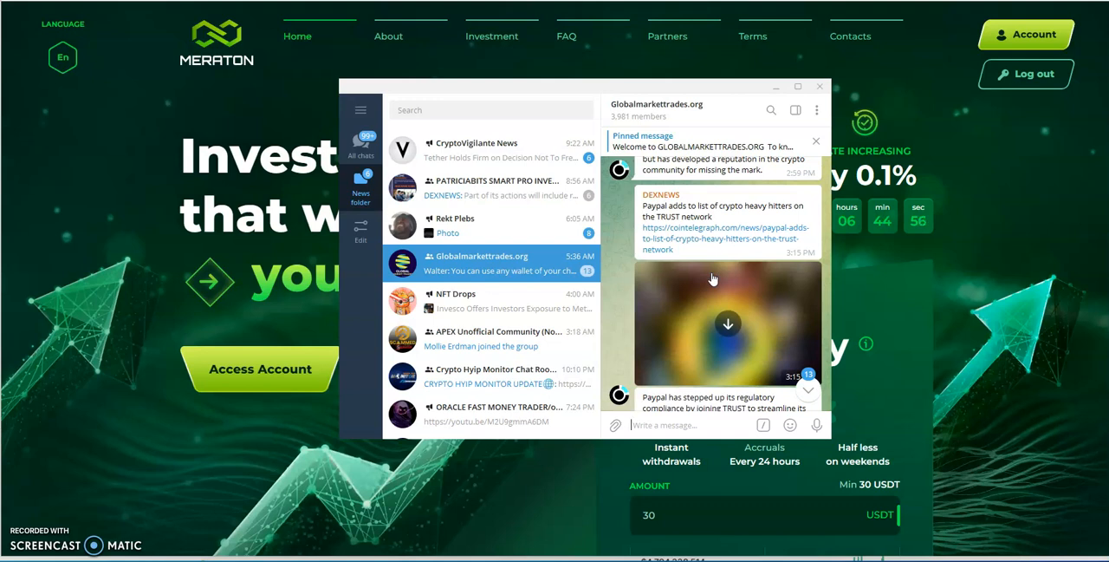
pyautogui.scroll(-3)
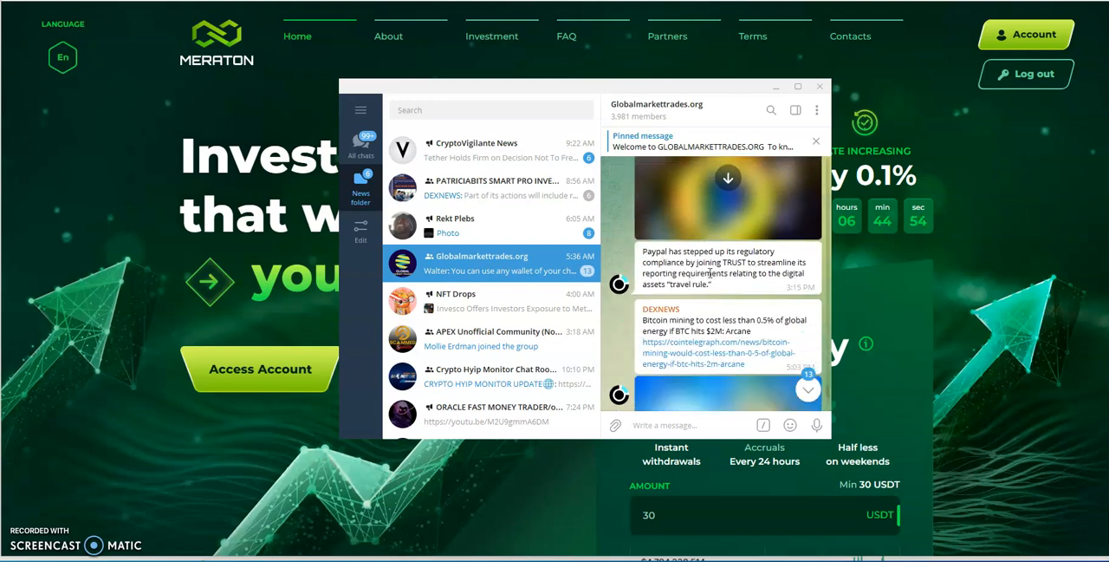
pyautogui.scroll(-3)
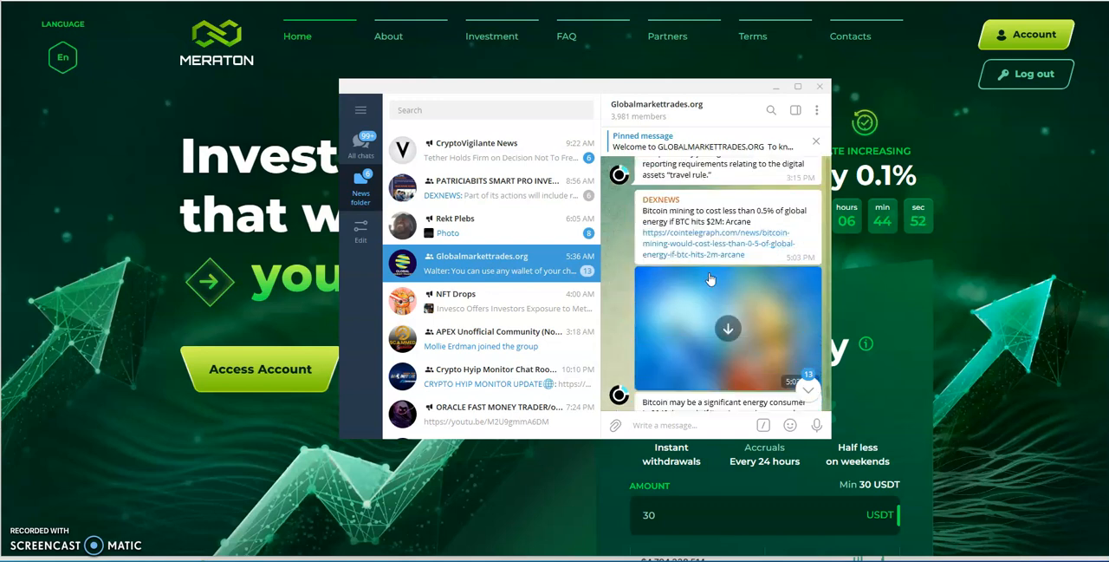
pyautogui.scroll(-3)
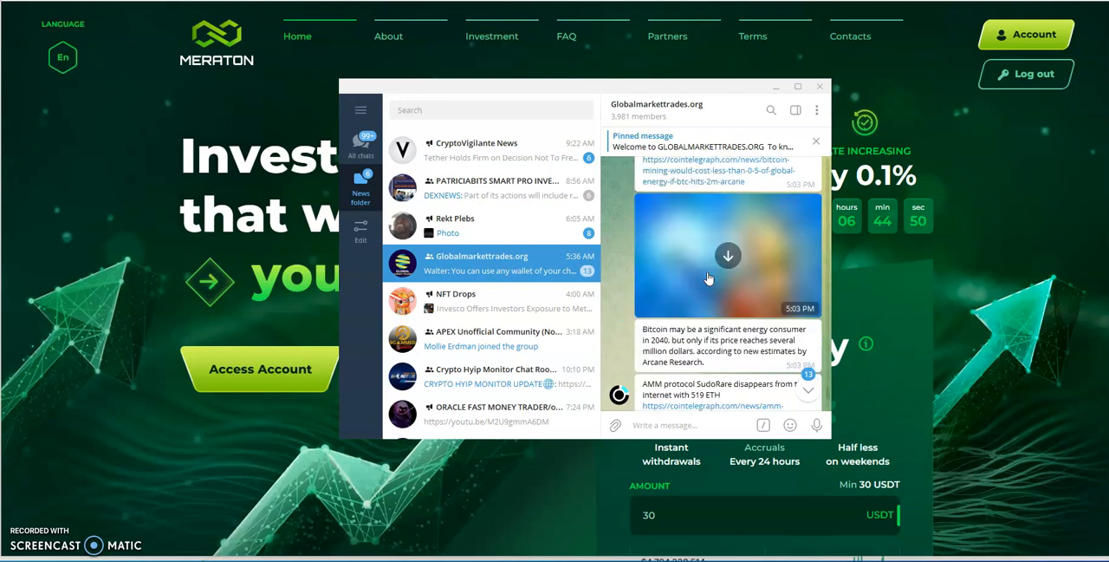
pyautogui.scroll(-3)
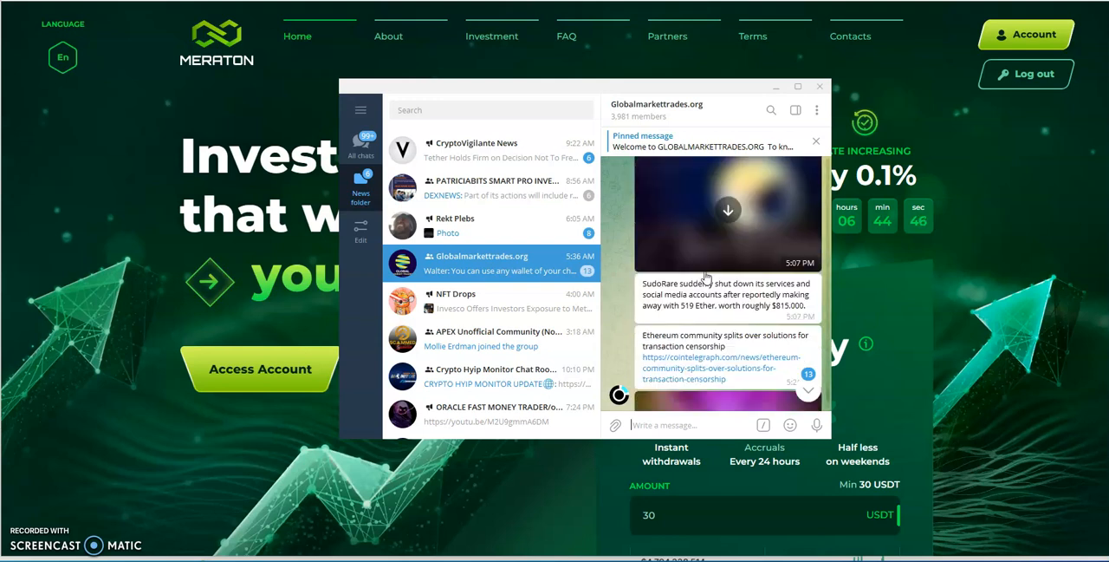
# - Scroll past the full Ethereum censorship post and its link toward the following image post
pyautogui.scroll(-3)
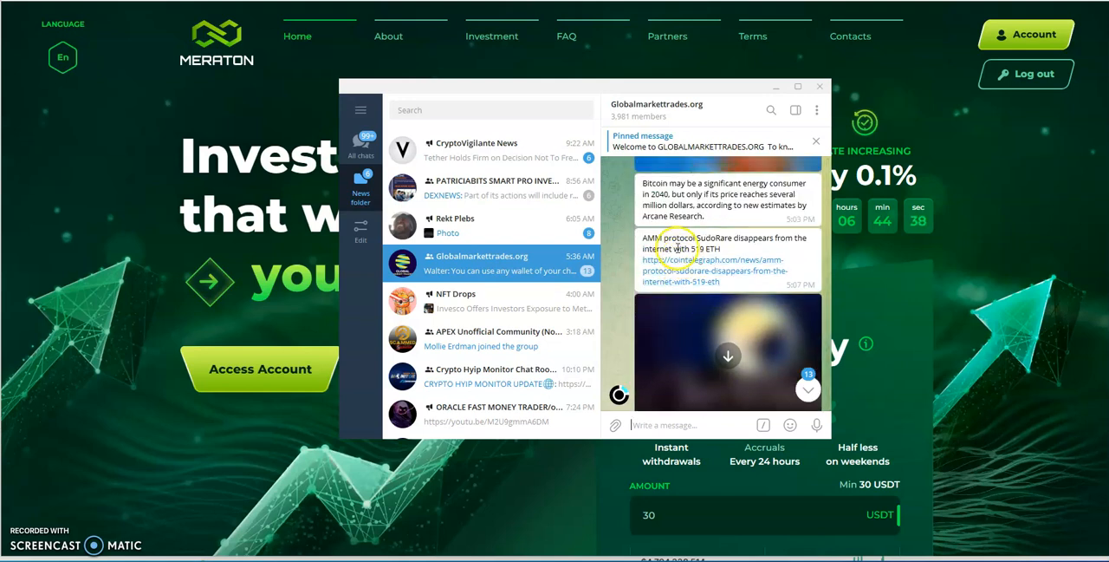
pyautogui.moveTo(736, 256)
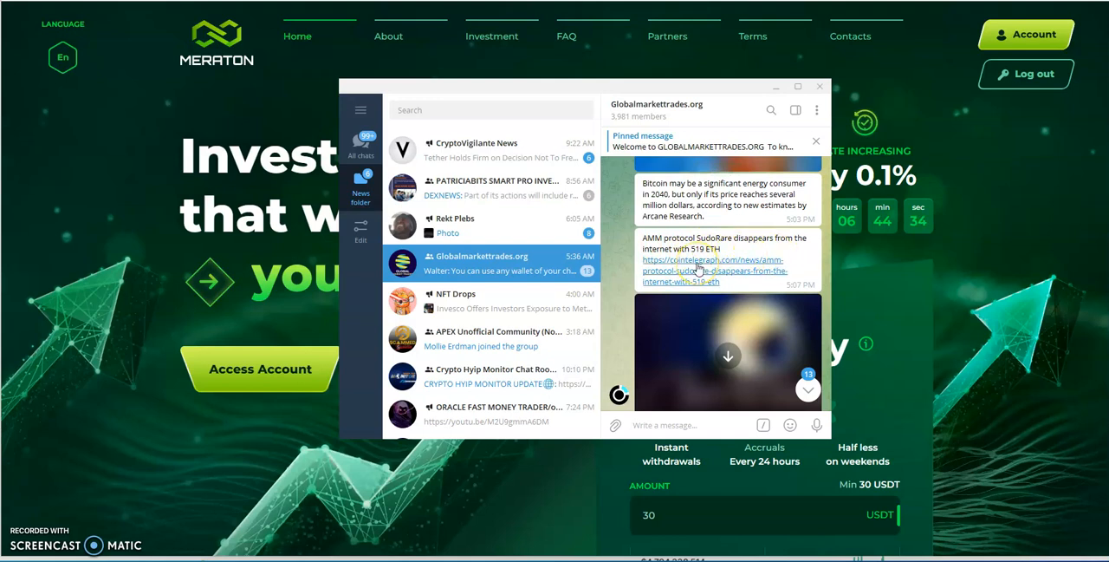
pyautogui.scroll(-3)
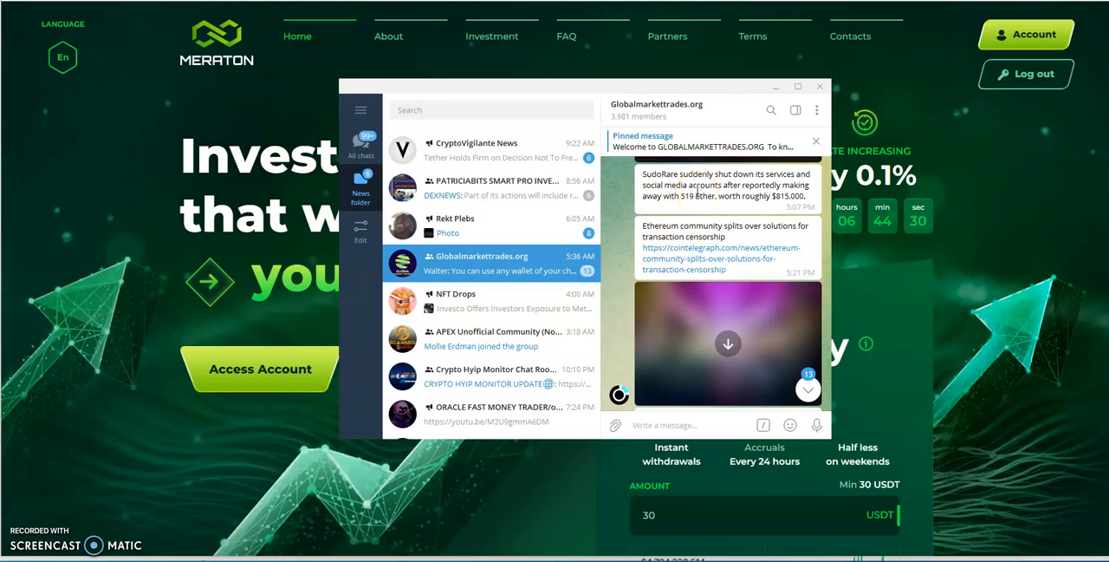
pyautogui.moveTo(736, 248)
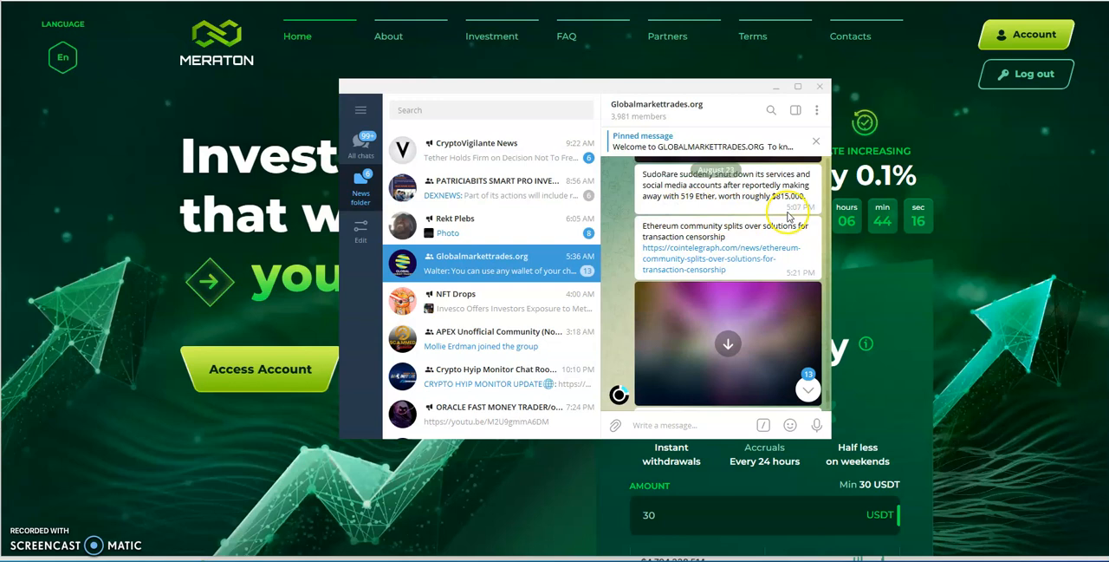
pyautogui.moveTo(695, 208)
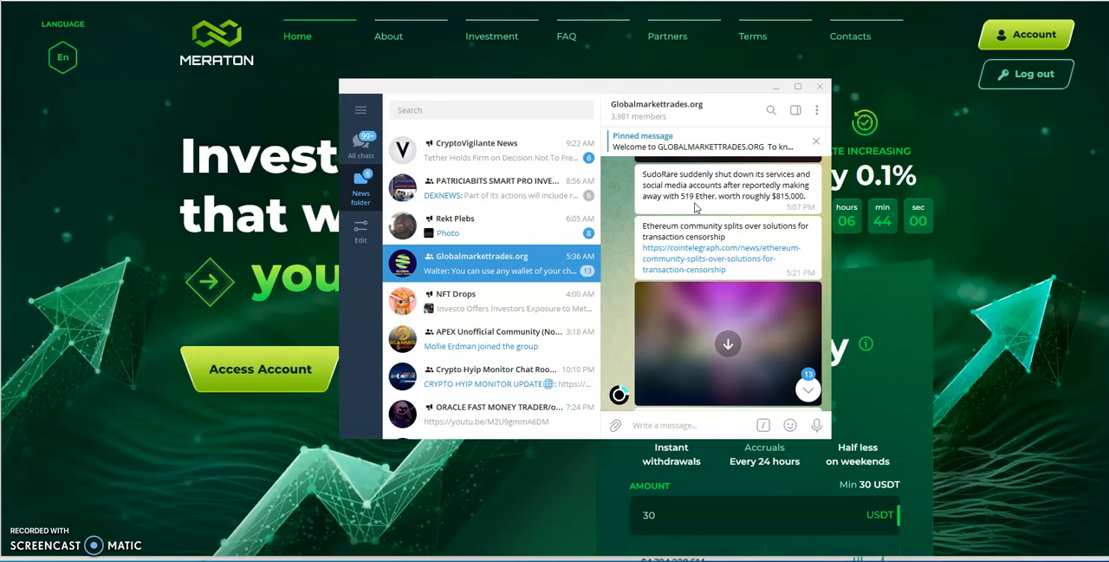
pyautogui.moveTo(710, 249)
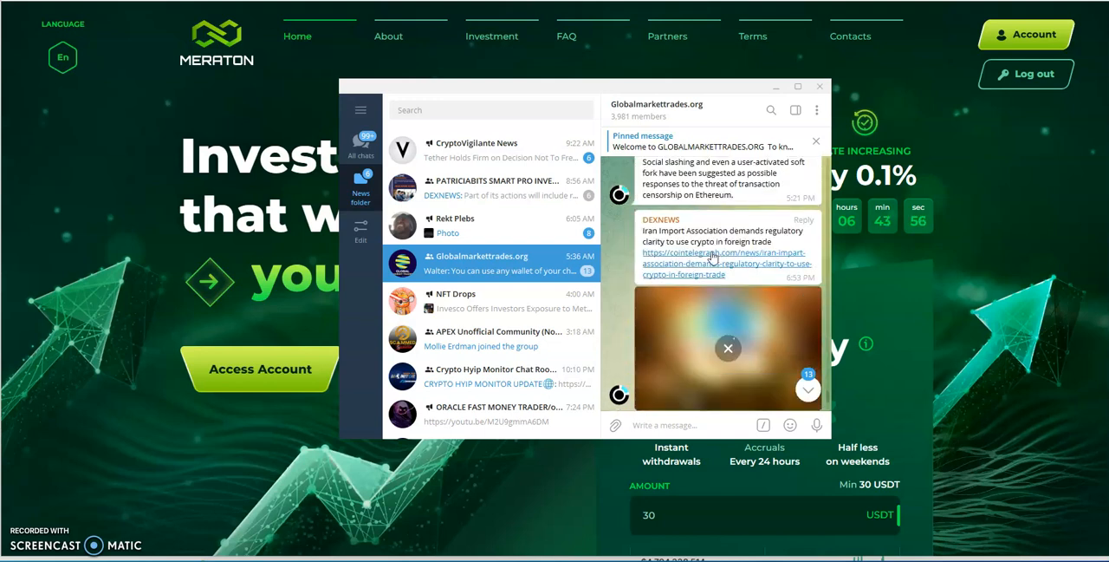
# - Scroll Rekt Plebs past the 'Bitcoin was $39k' tweet to the 'On the edge of giving up' screenshot
pyautogui.scroll(-3)
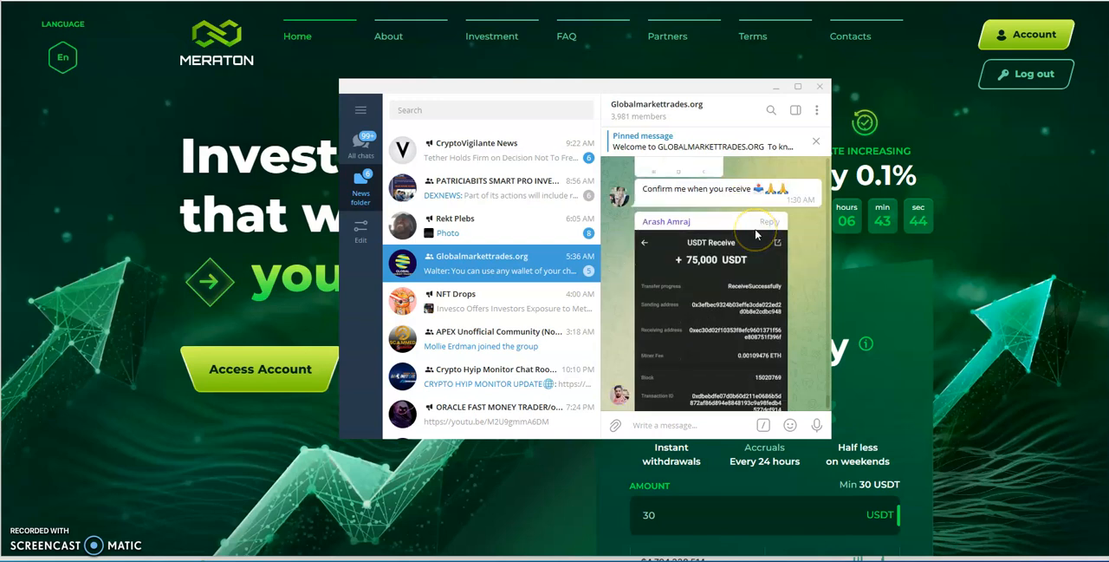
pyautogui.scroll(-3)
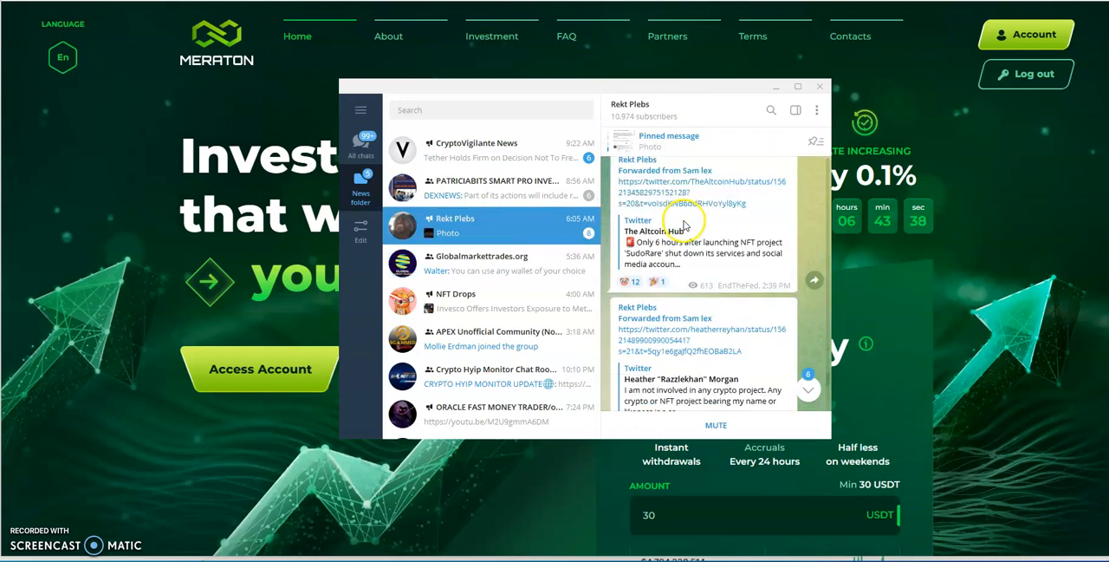
pyautogui.scroll(-3)
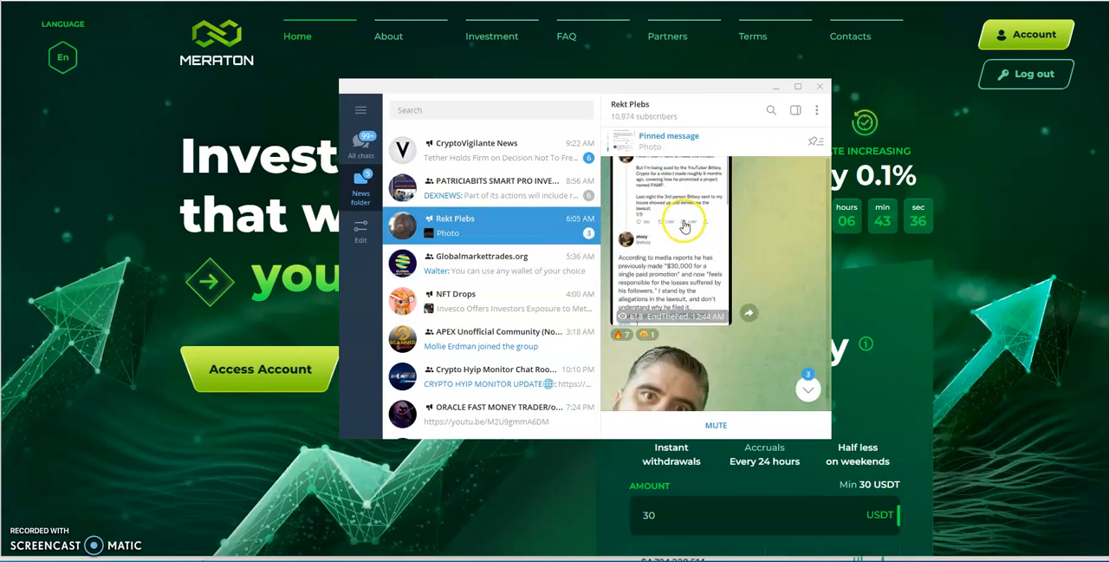
pyautogui.scroll(-3)
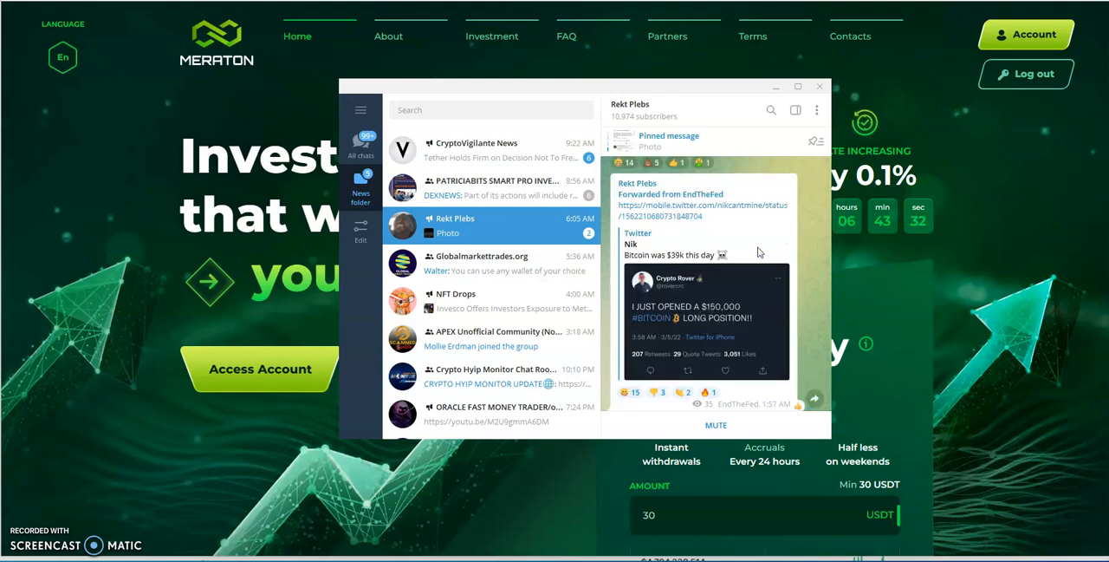
pyautogui.scroll(-3)
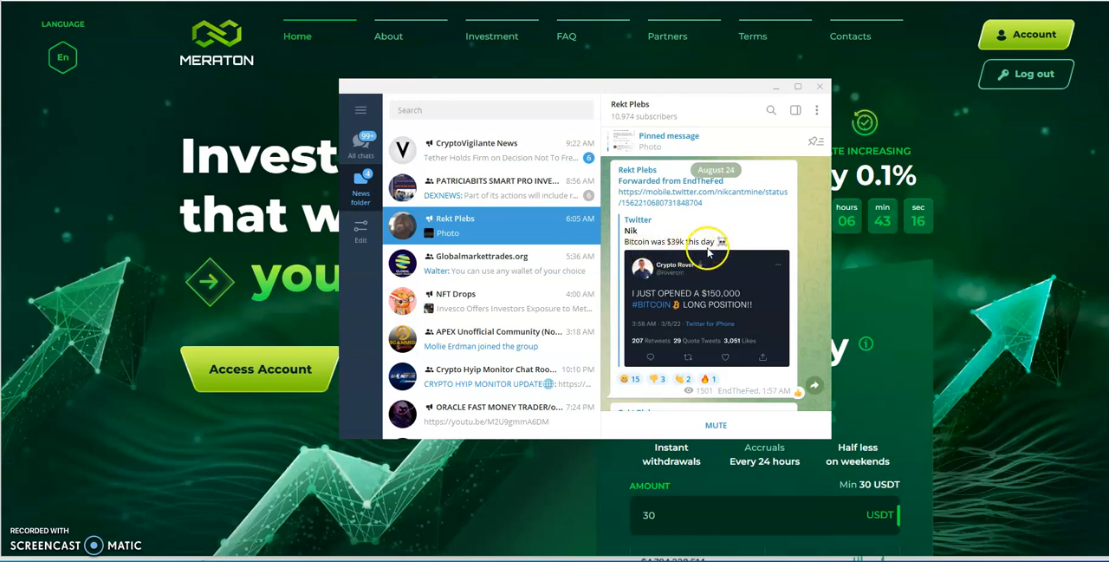
pyautogui.scroll(-3)
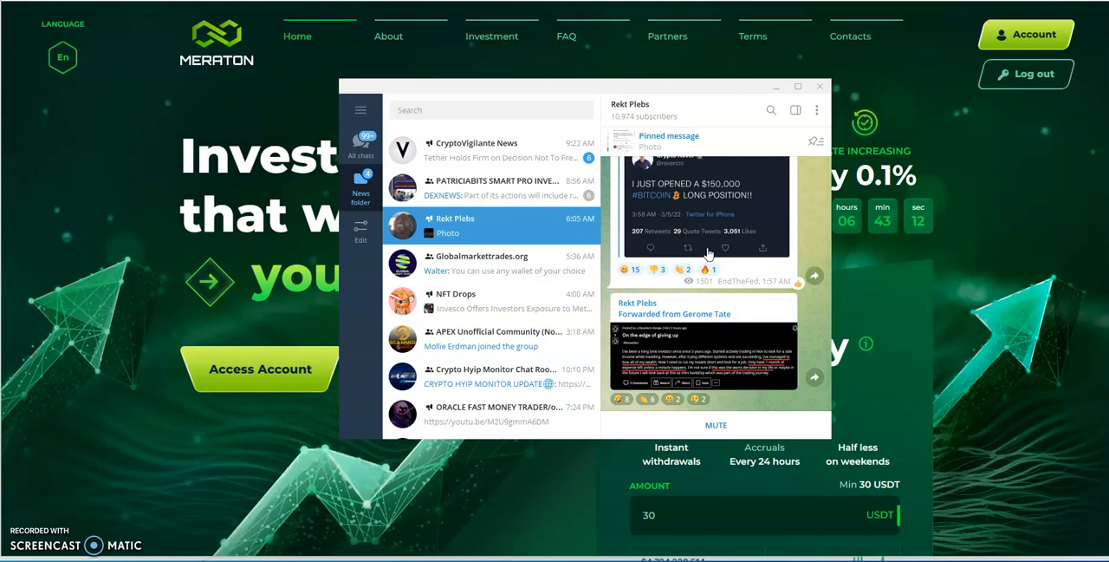
pyautogui.click(702, 346)
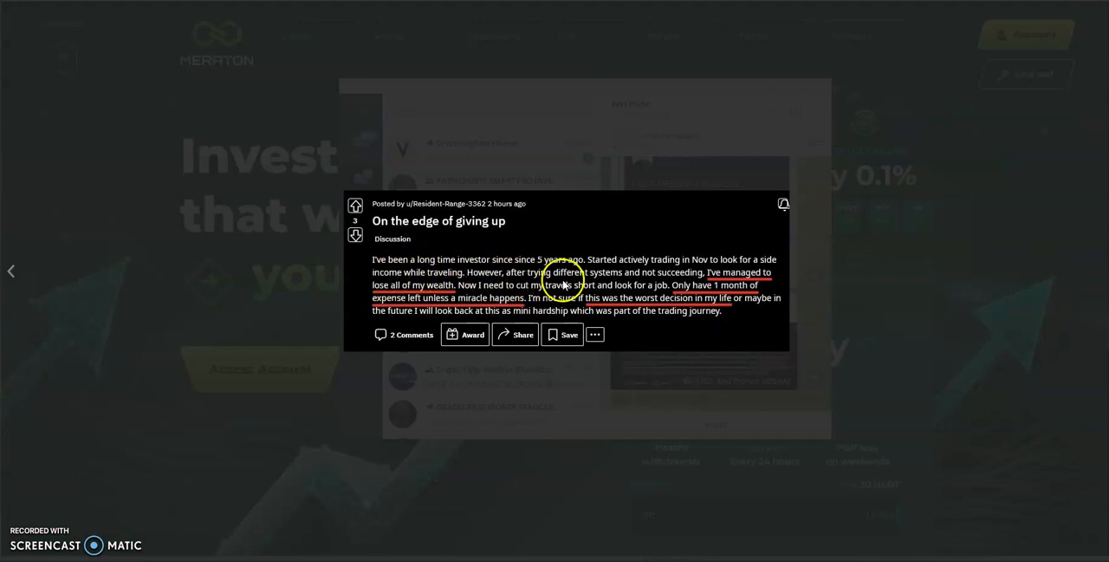
pyautogui.moveTo(574, 175)
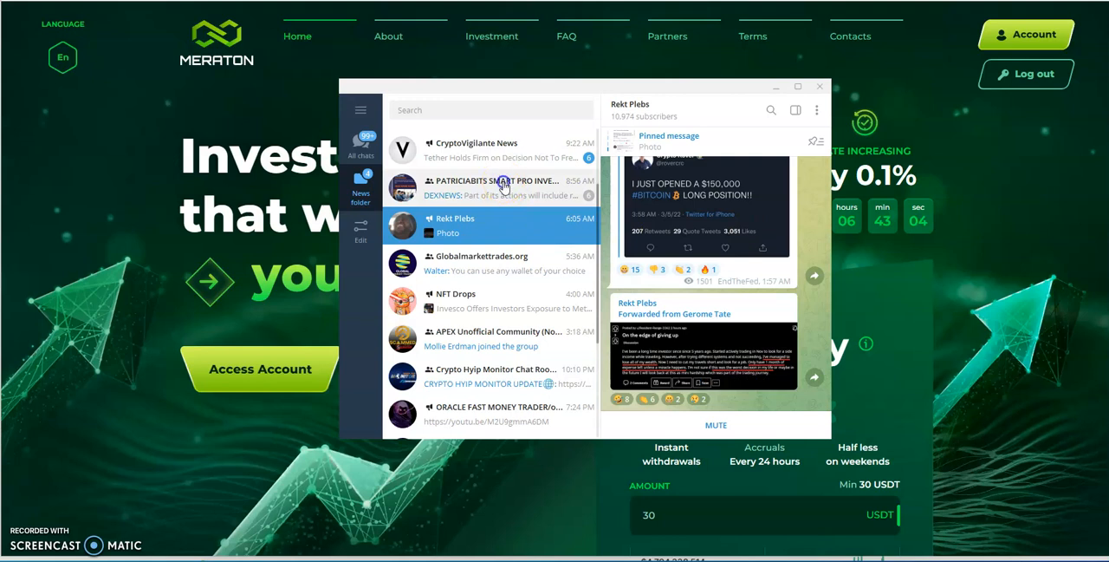
# - Open the PATRICIABITS group and scroll past the hacker image to the GameStop NFT fee posts
pyautogui.click(494, 187)
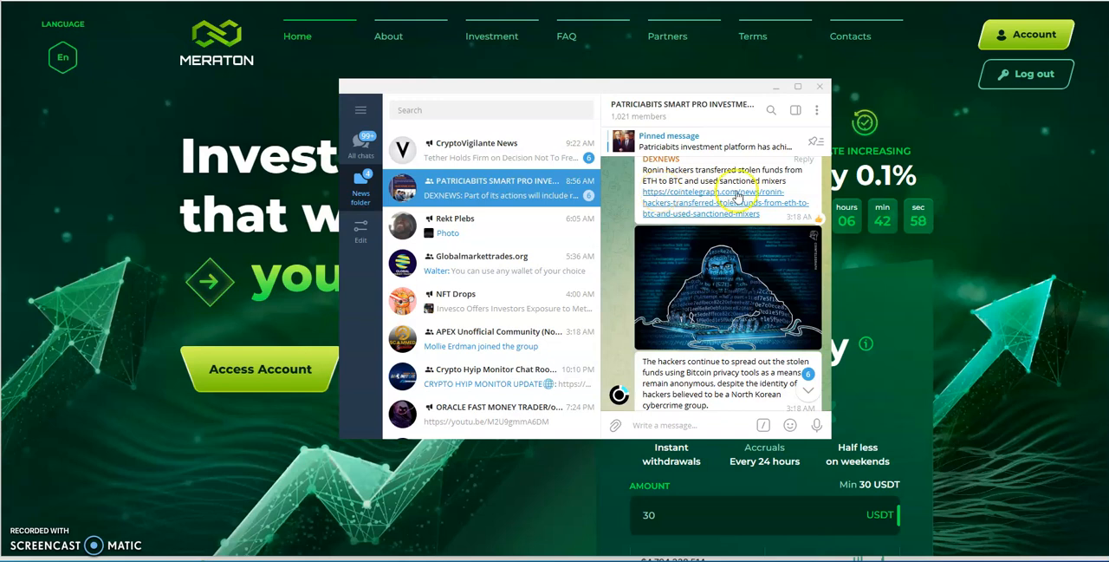
pyautogui.moveTo(750, 215)
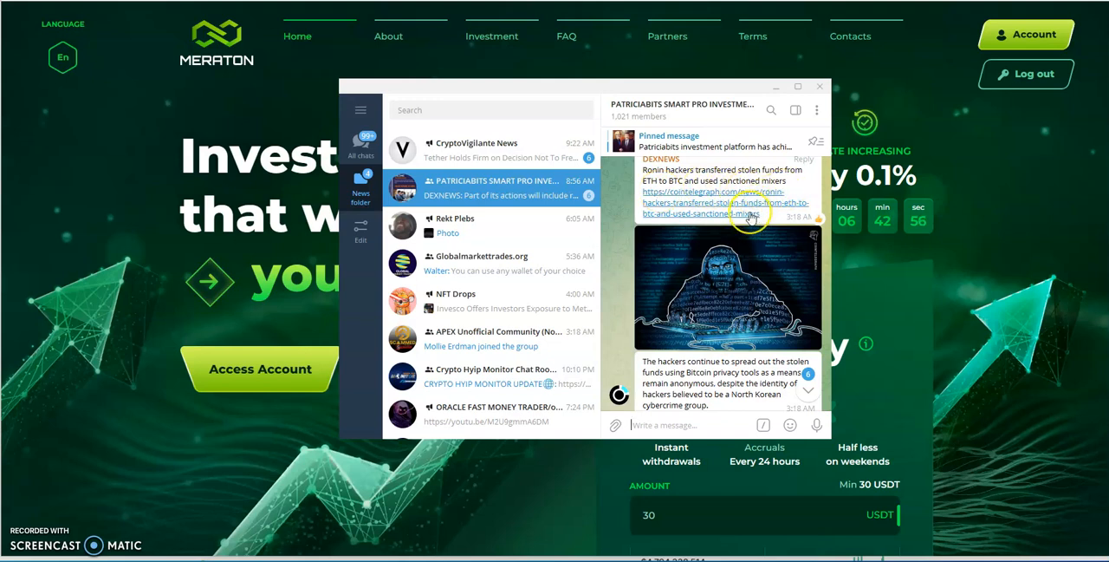
pyautogui.scroll(-3)
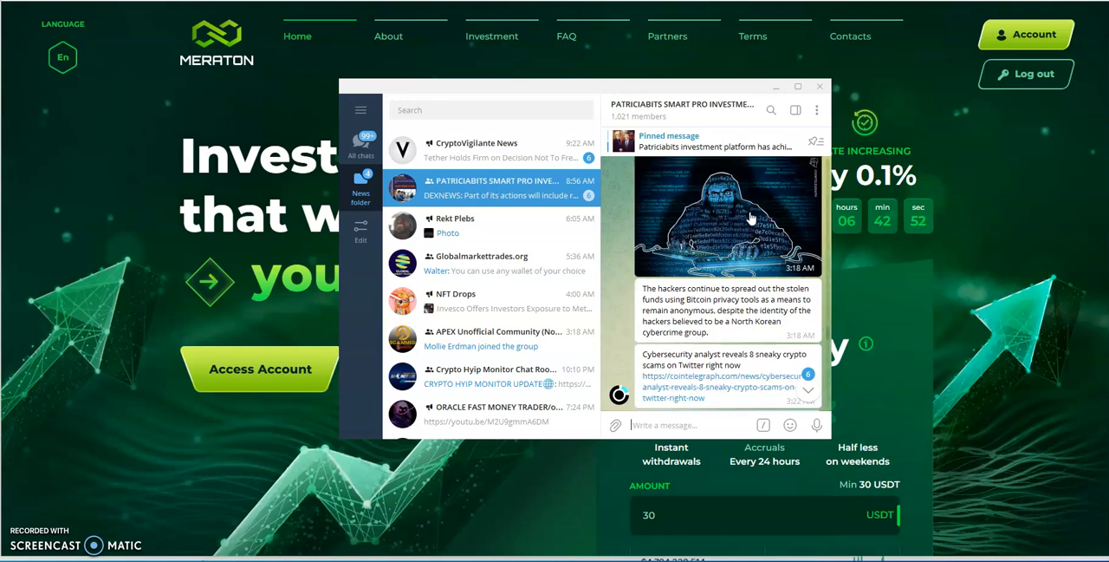
pyautogui.scroll(-3)
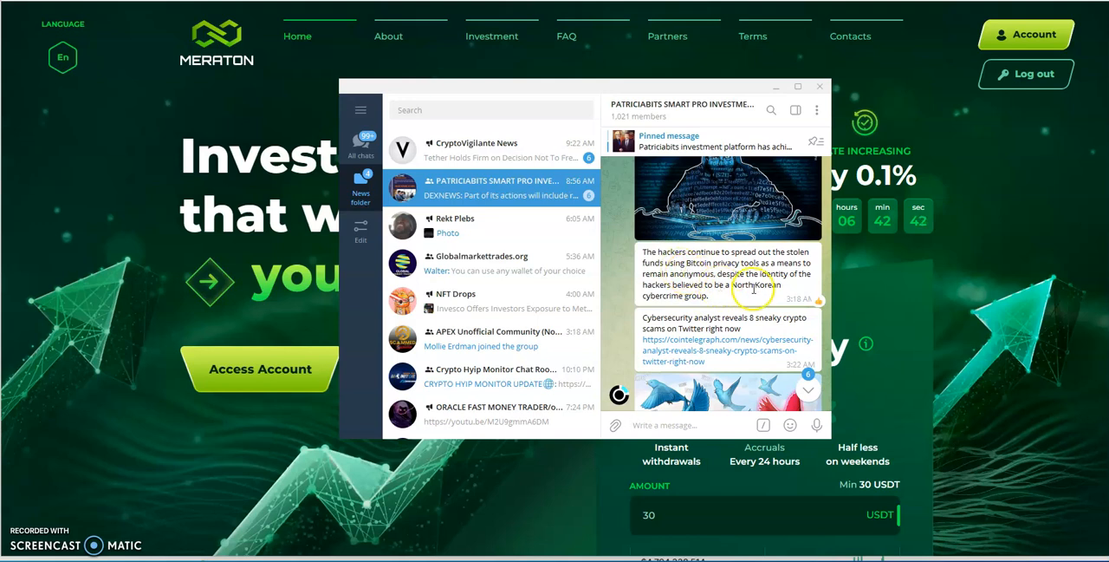
pyautogui.scroll(-3)
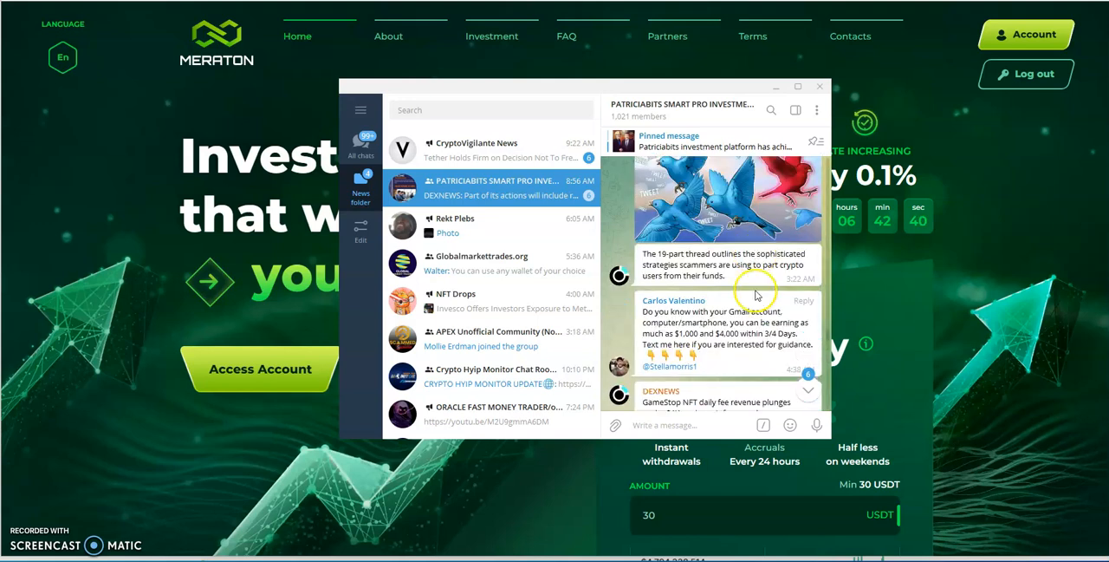
pyautogui.scroll(-3)
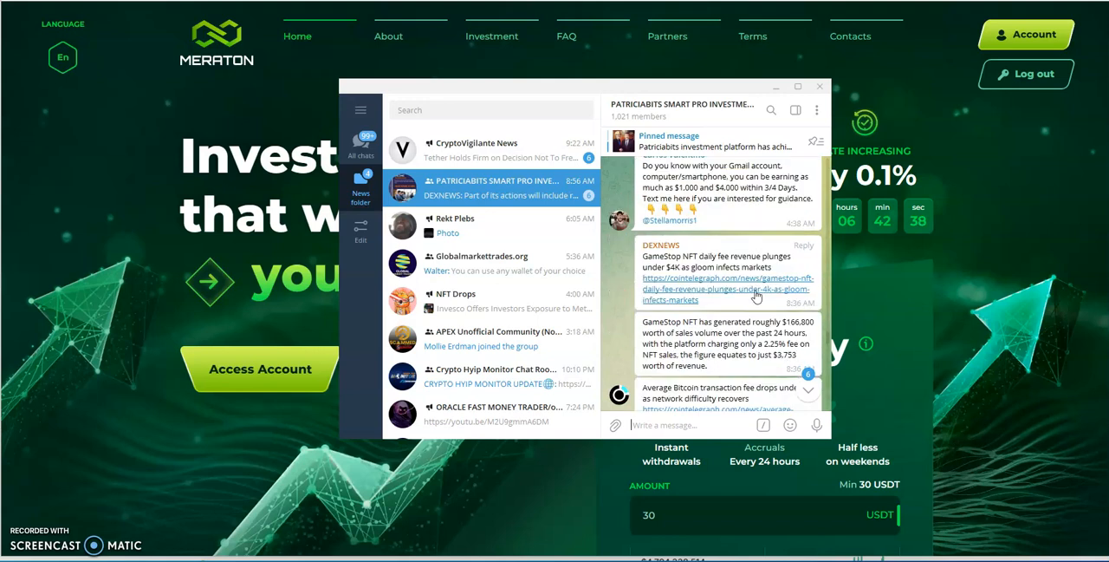
pyautogui.scroll(-3)
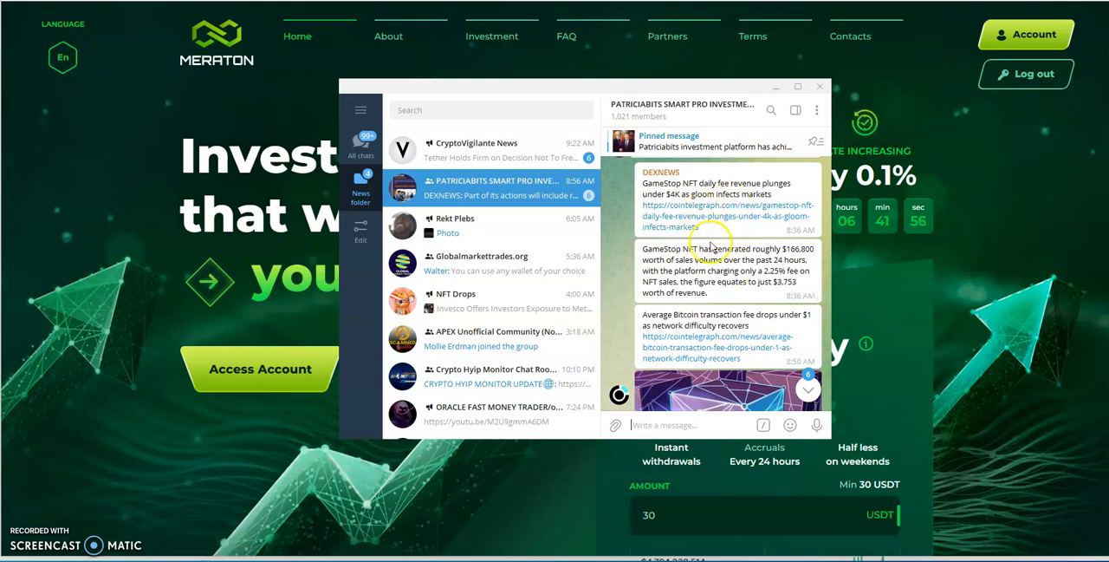
pyautogui.moveTo(752, 296)
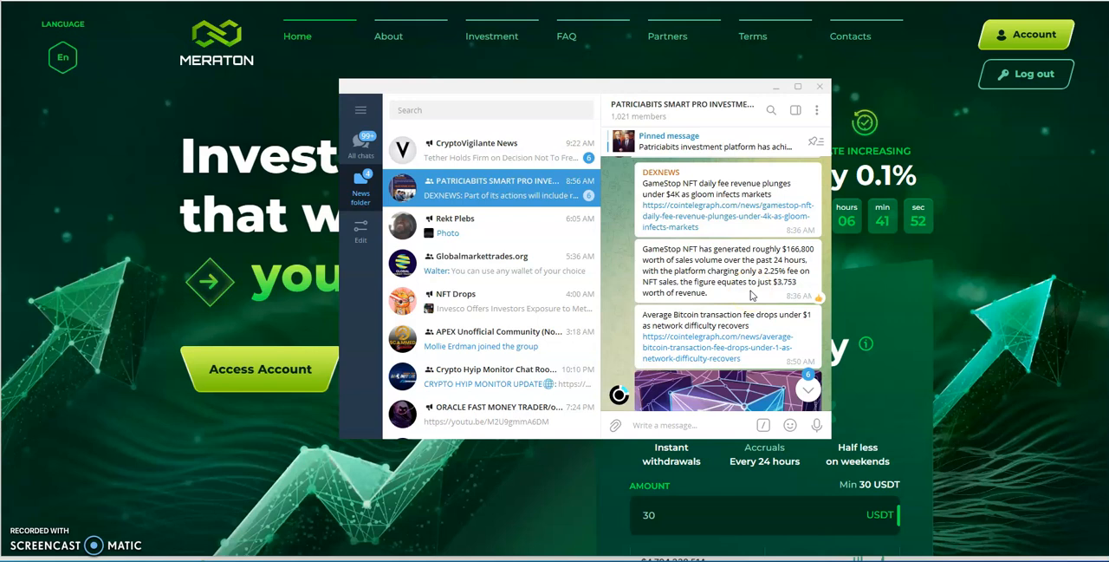
# - Scroll the PATRICIABITS feed down to the latest DEXNEWS post on Australia's regulator and crypto harm
pyautogui.scroll(-3)
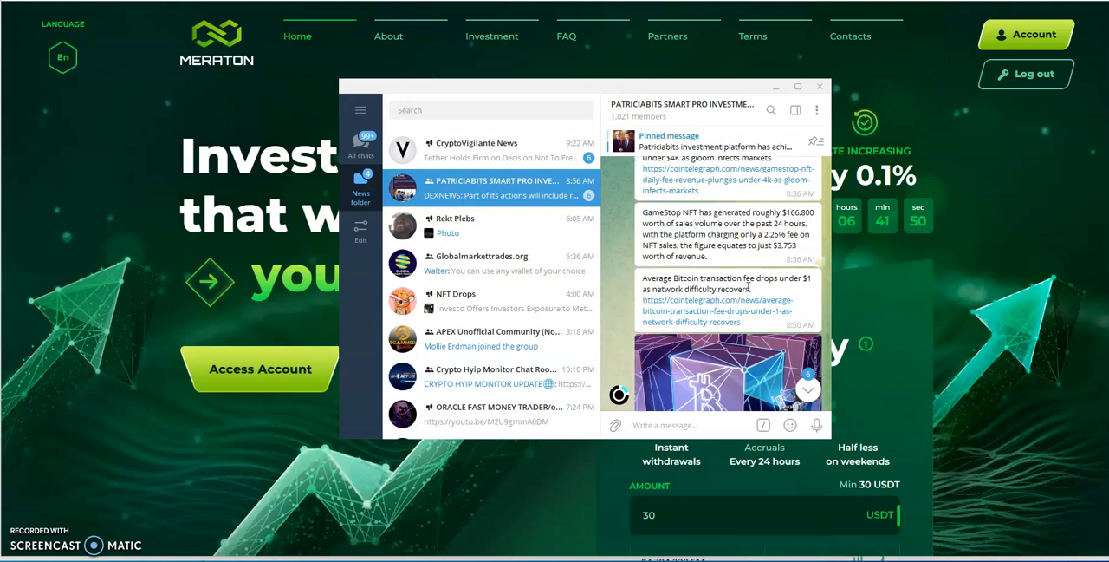
pyautogui.scroll(-3)
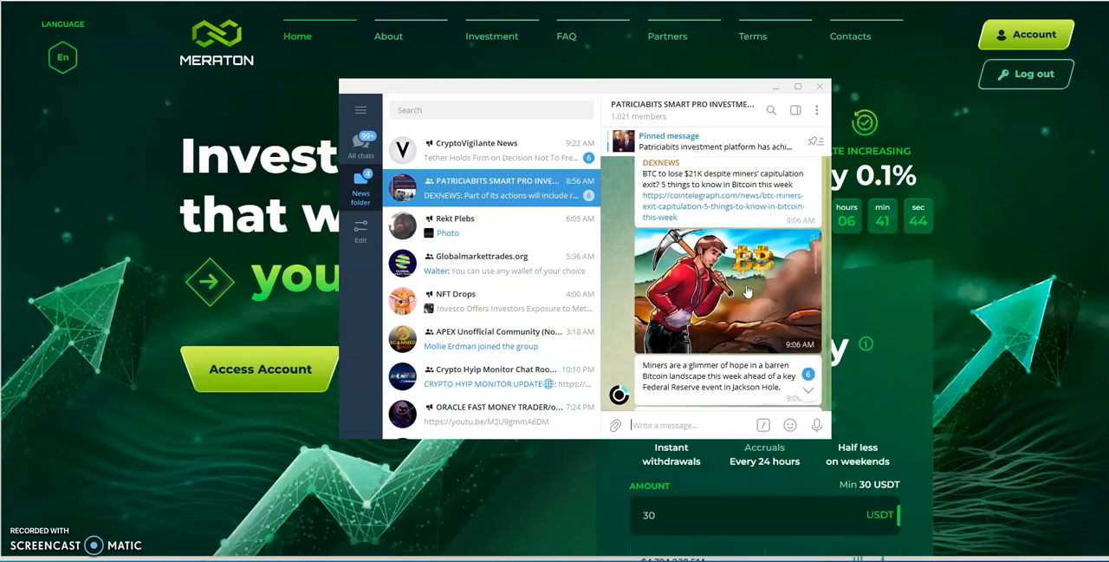
pyautogui.scroll(-3)
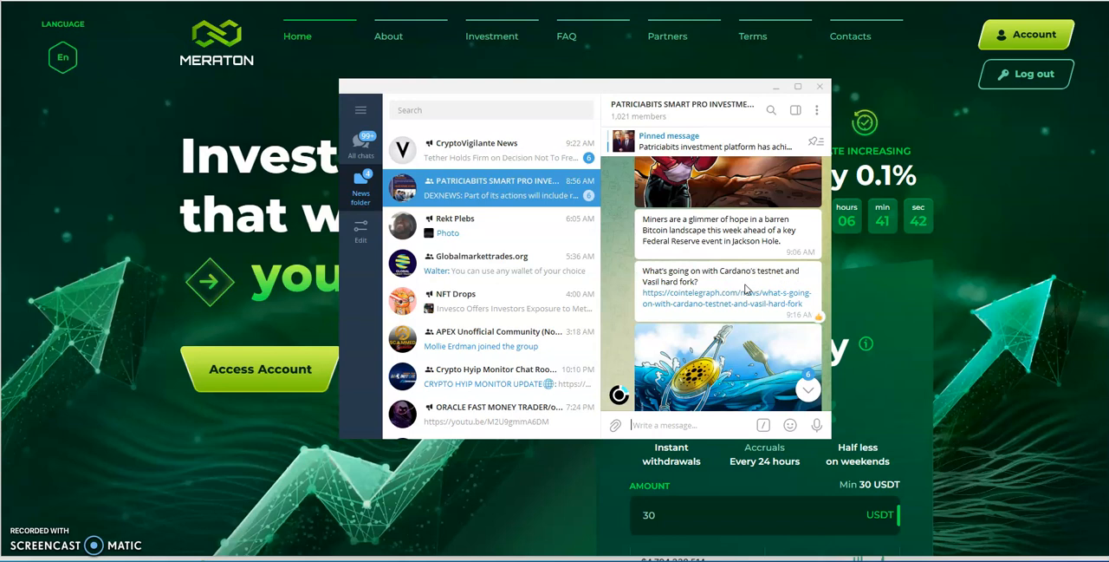
pyautogui.scroll(-3)
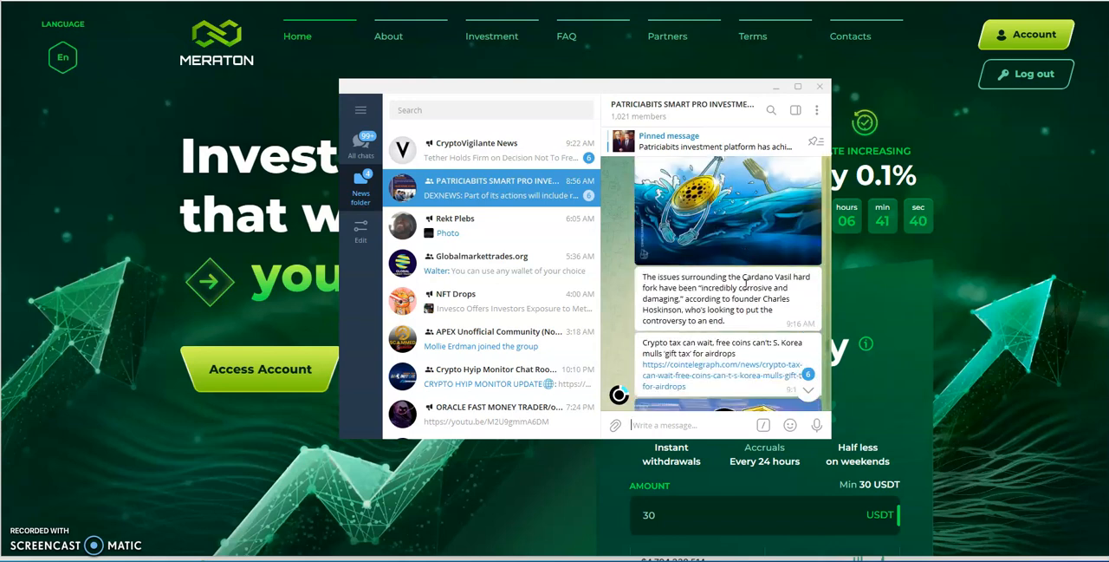
pyautogui.scroll(-3)
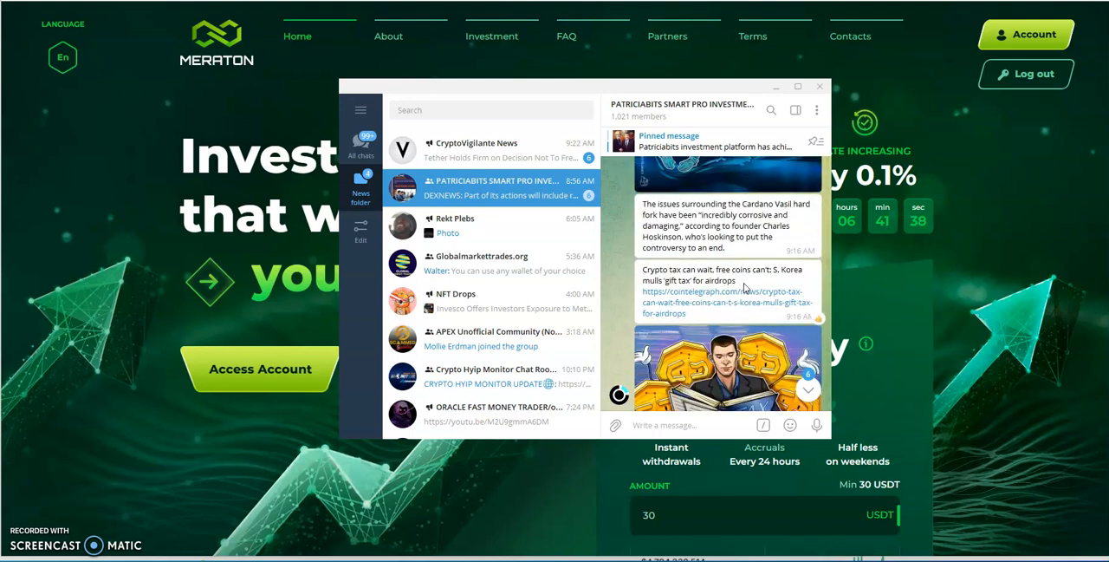
pyautogui.scroll(-3)
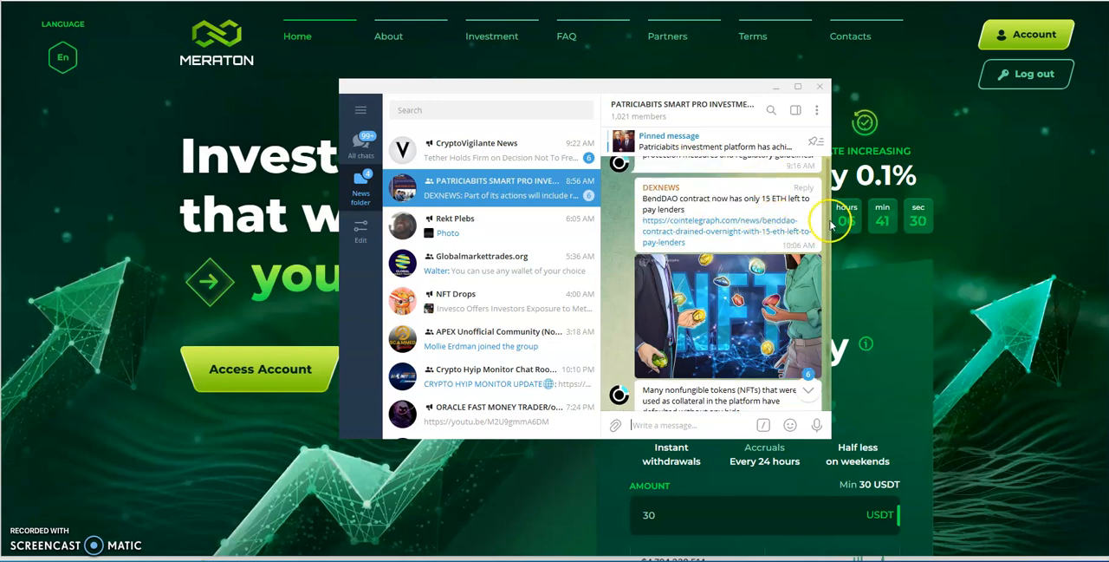
pyautogui.scroll(-3)
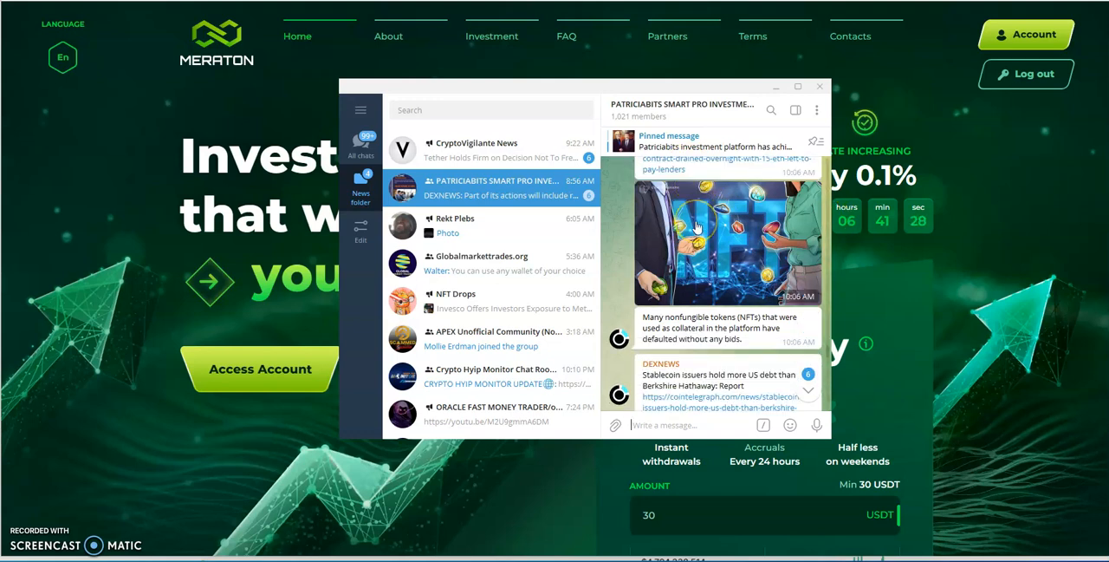
pyautogui.scroll(-3)
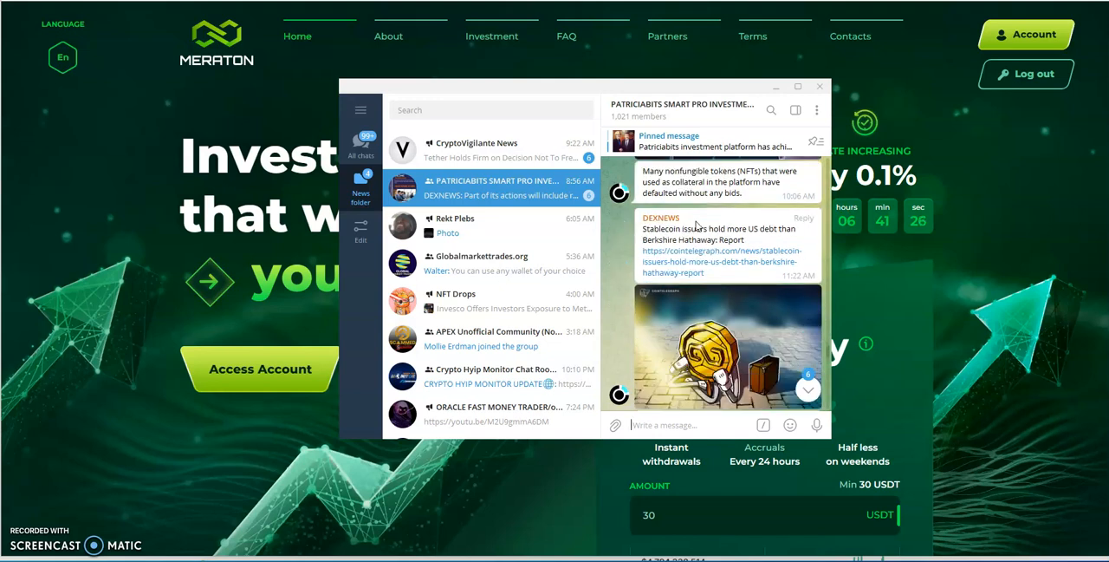
pyautogui.scroll(-3)
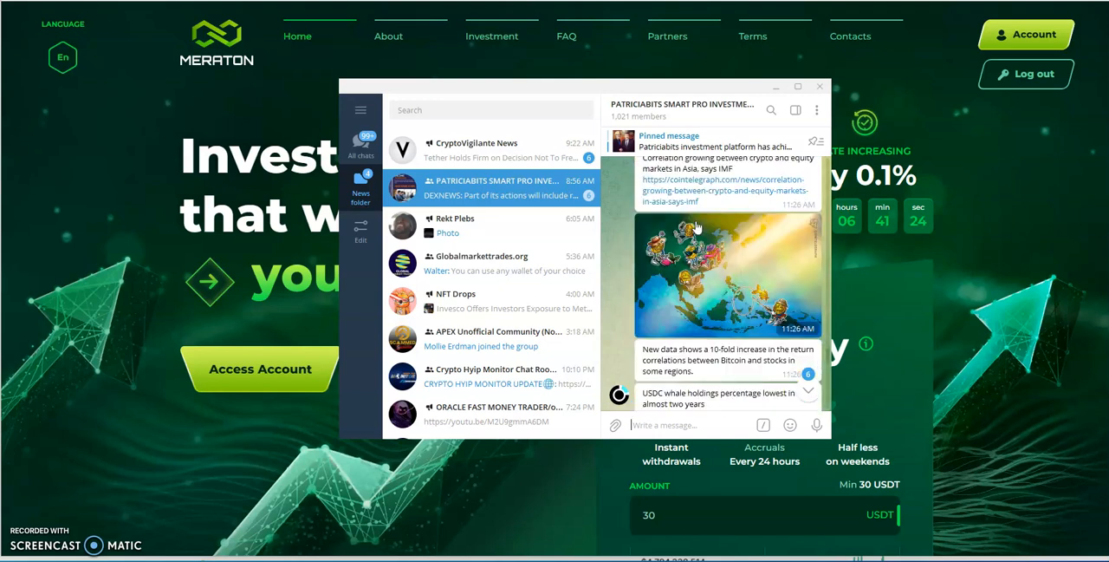
pyautogui.scroll(-3)
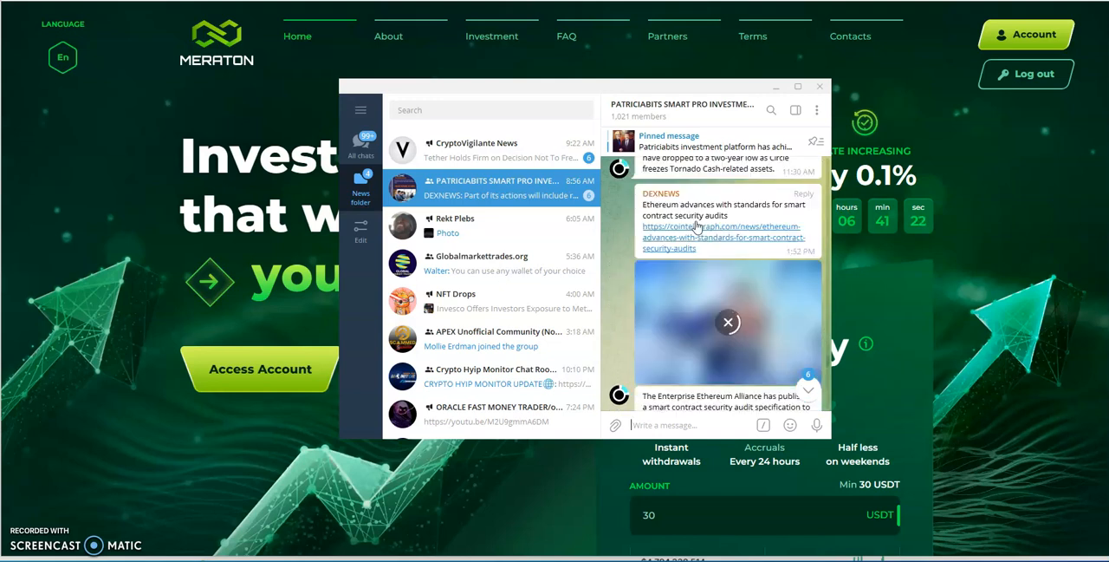
pyautogui.scroll(-3)
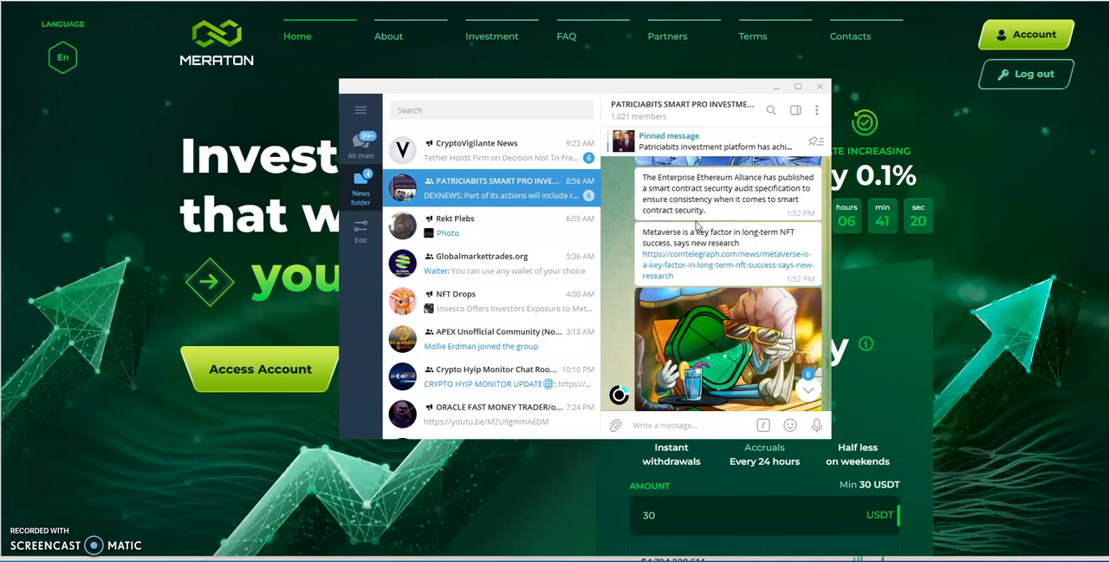
pyautogui.scroll(-3)
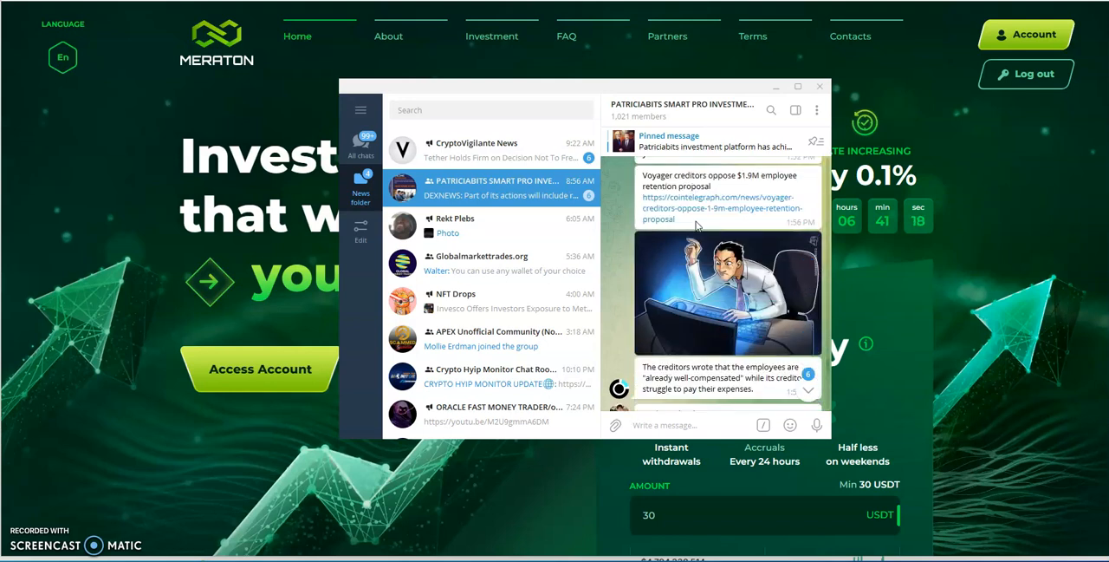
pyautogui.scroll(-3)
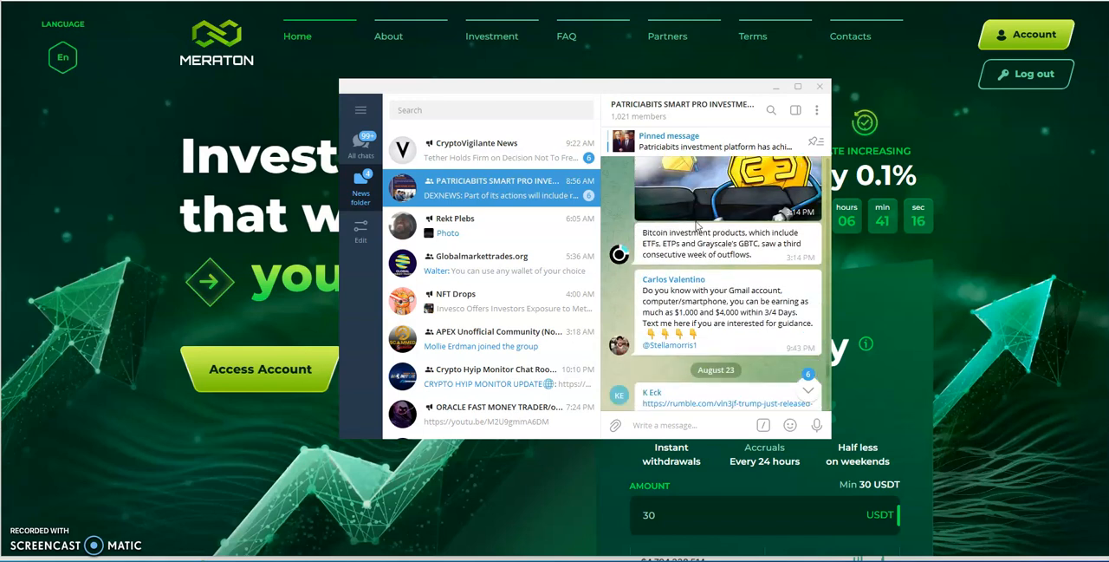
pyautogui.scroll(-3)
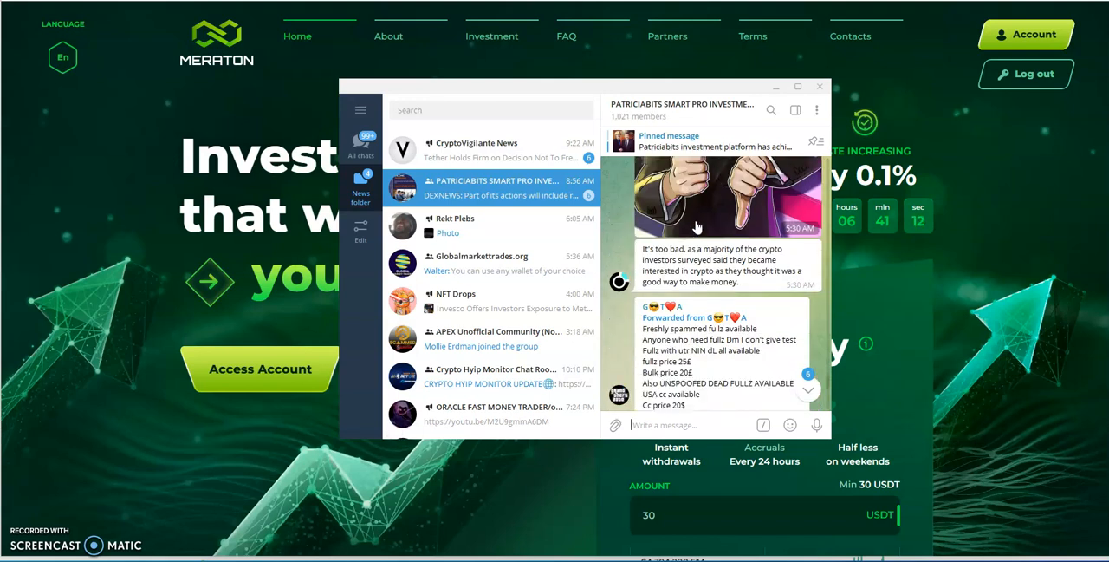
pyautogui.scroll(-3)
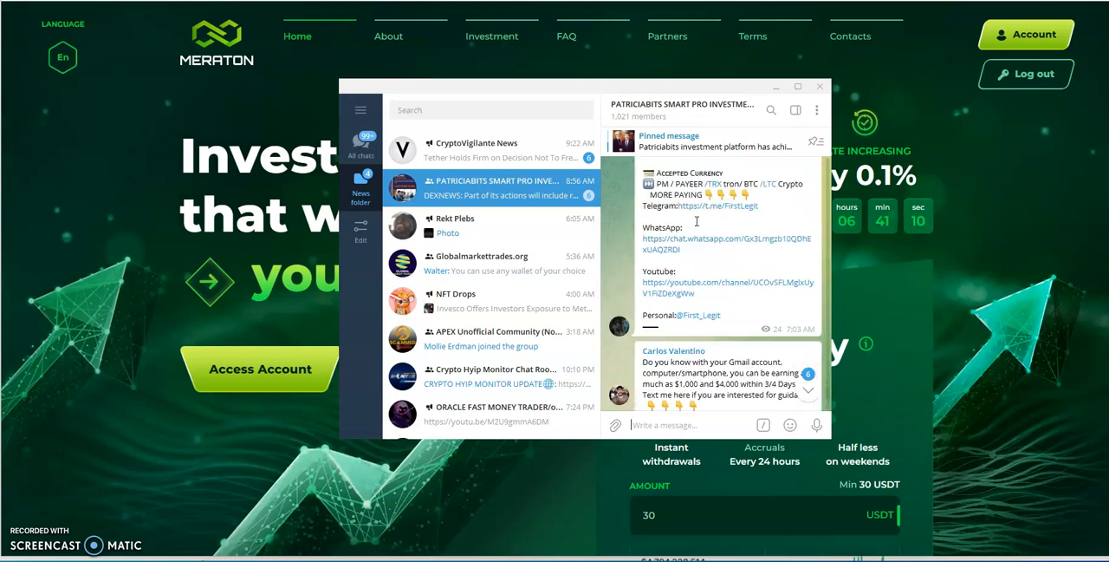
pyautogui.scroll(-3)
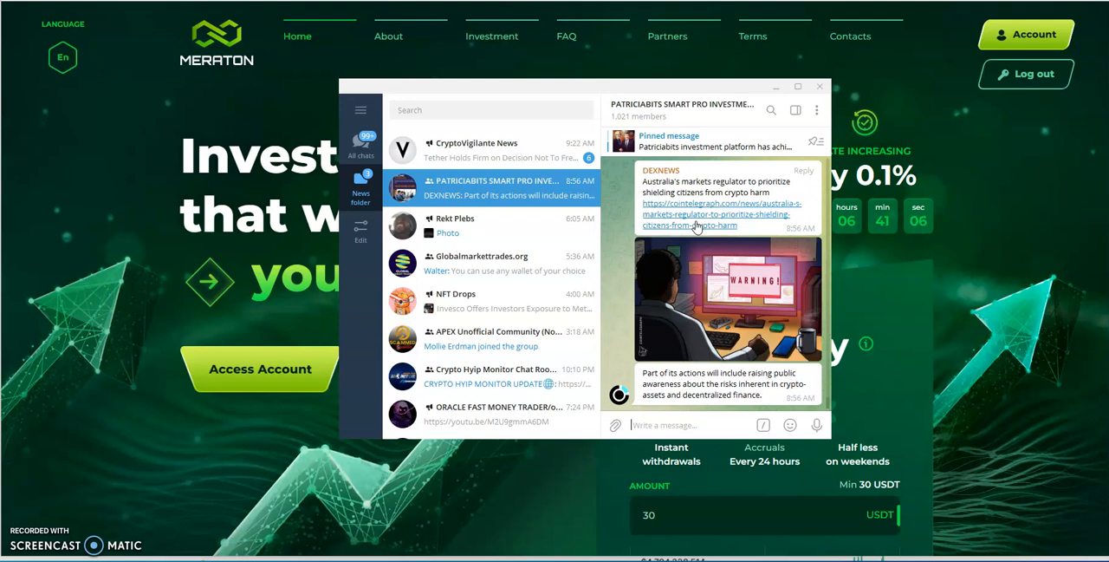
# - Select CryptoVigilante News in the chat list, showing the Huawei founder economic decline post
pyautogui.click(476, 150)
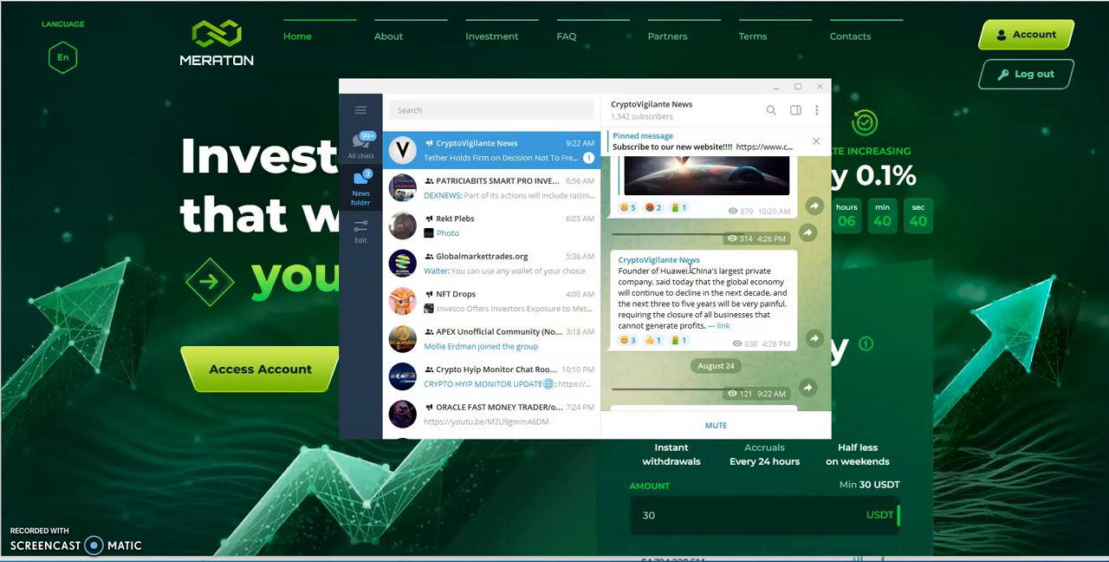
pyautogui.moveTo(125, 172)
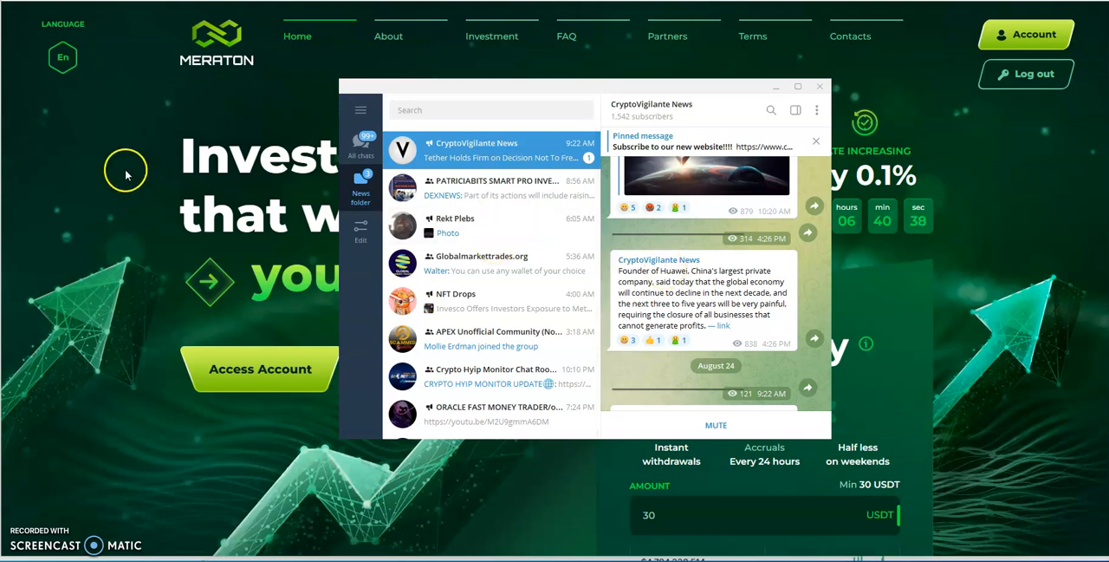